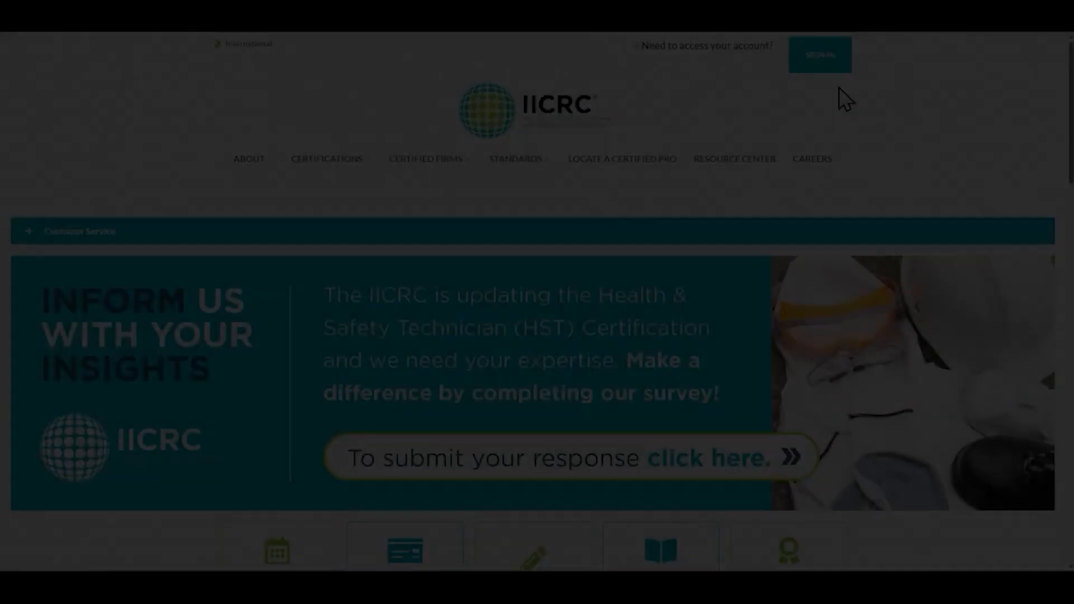
- Sign in to the IICRC account with email and password to reach My Profile
{"action": "left_click", "coordinate": [819, 54]}
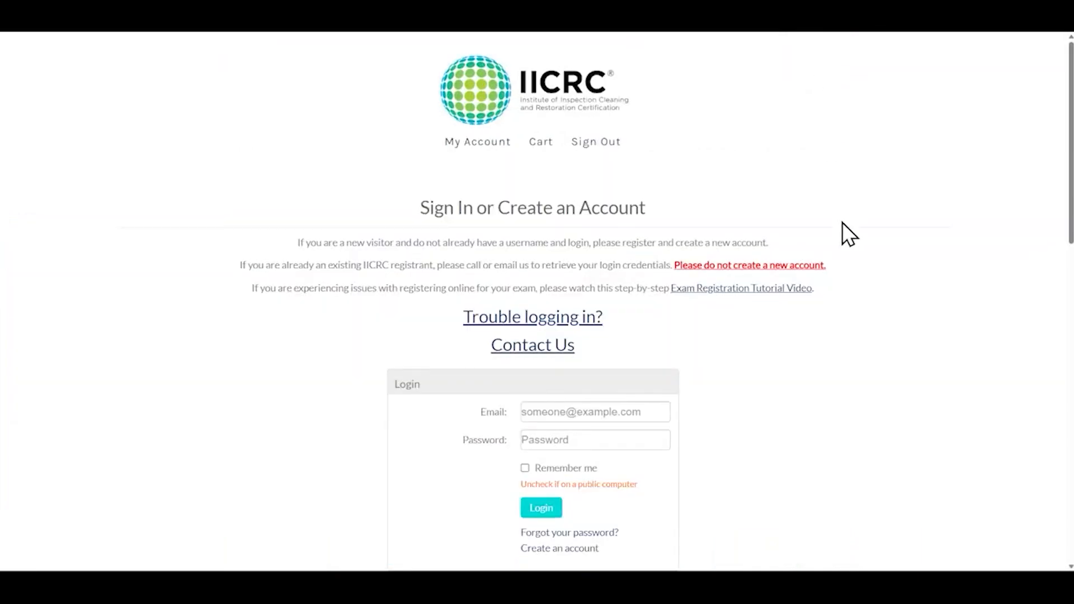
{"action": "left_click", "coordinate": [594, 412]}
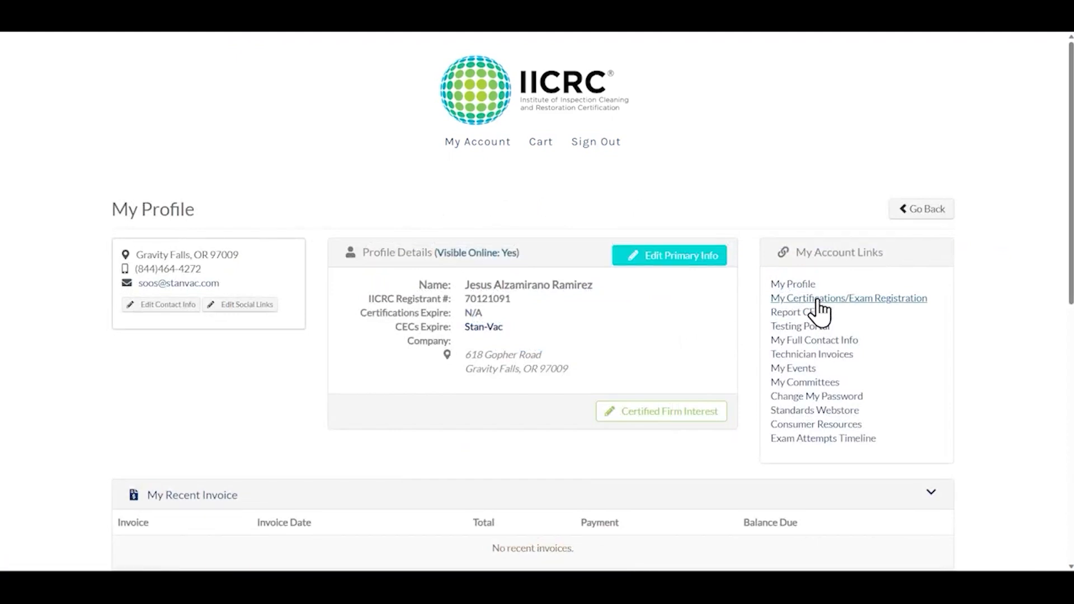
- Go to My Certifications/Exam Registration and show the list of credential applications
{"action": "left_click", "coordinate": [847, 298]}
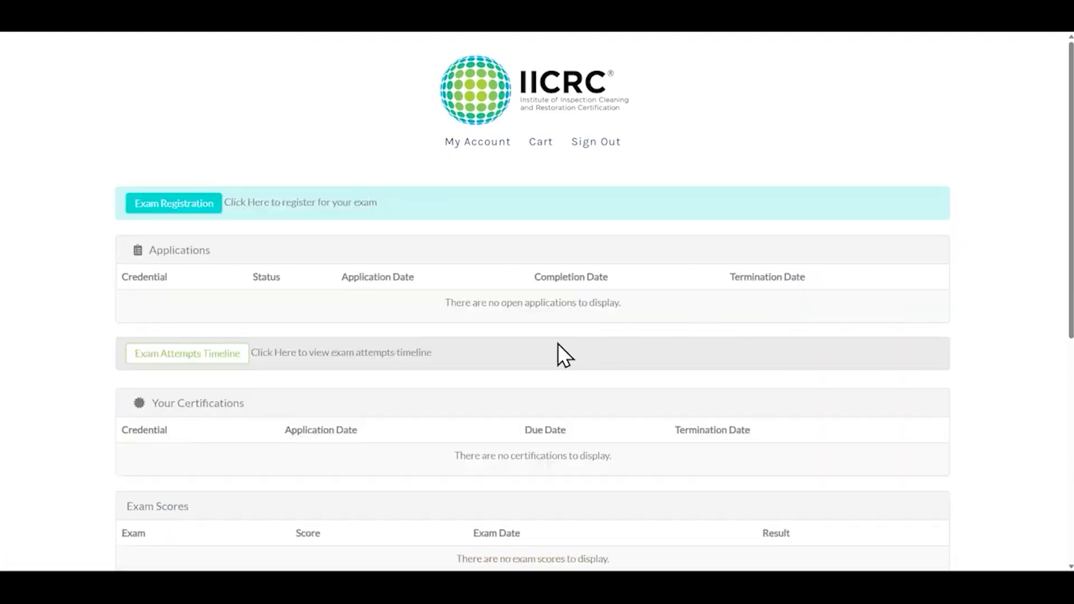
{"action": "mouse_move", "coordinate": [206, 236]}
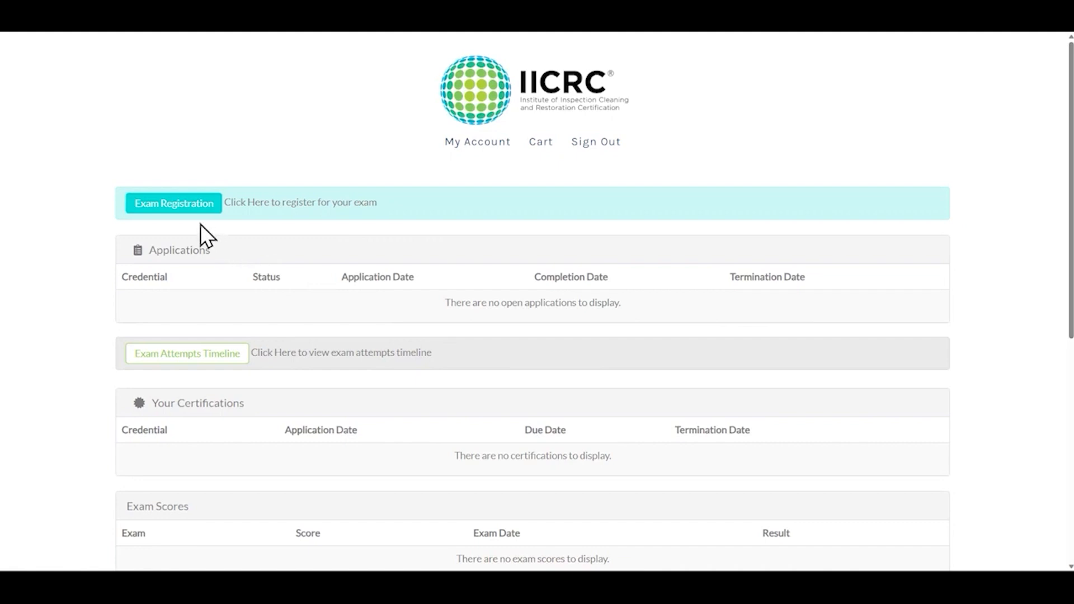
{"action": "left_click", "coordinate": [174, 203]}
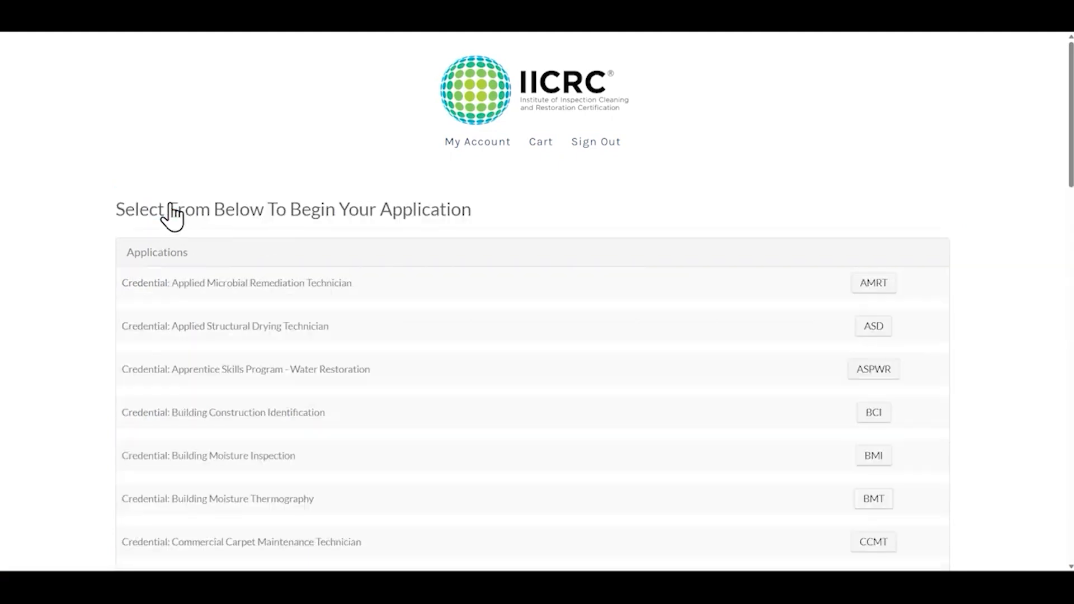
{"action": "scroll", "scroll_direction": "down", "scroll_amount": 3}
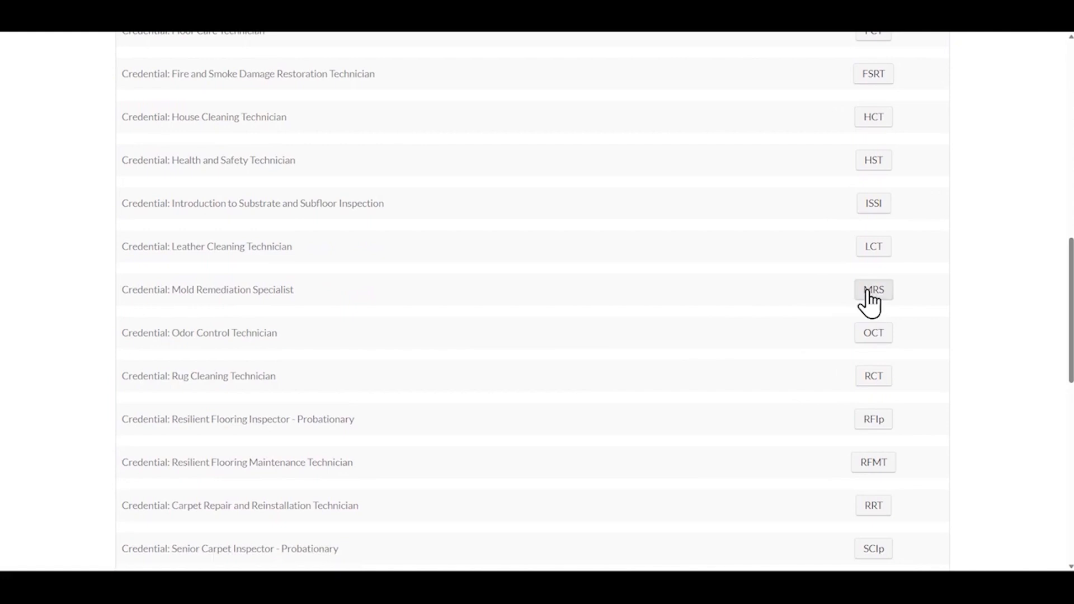
- Start the Mold Remediation Specialist (MRS) application showing its requirement summary
{"action": "left_click", "coordinate": [873, 289]}
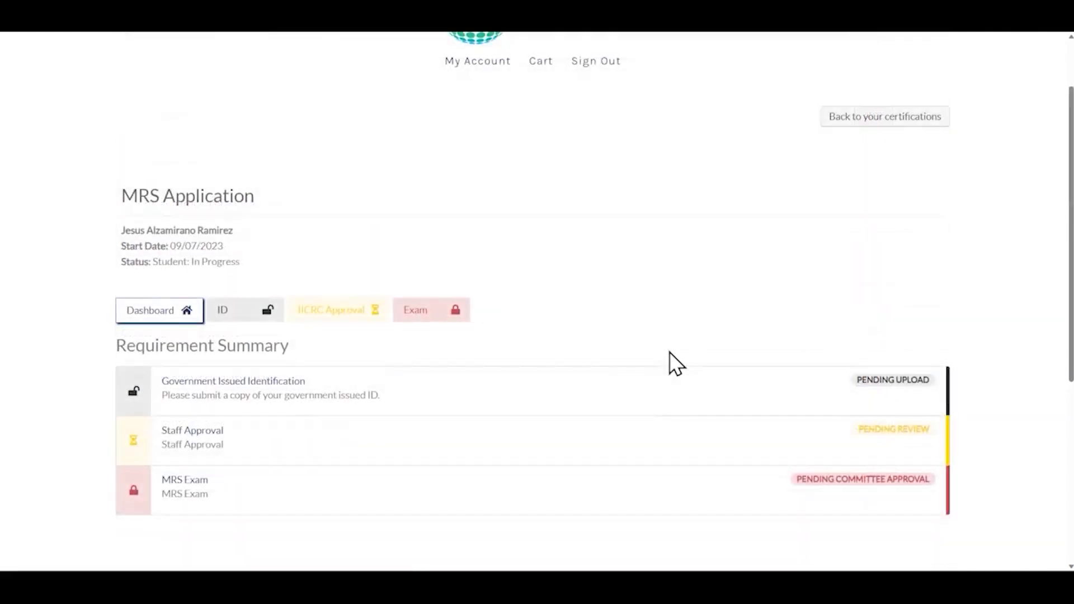
{"action": "mouse_move", "coordinate": [298, 421]}
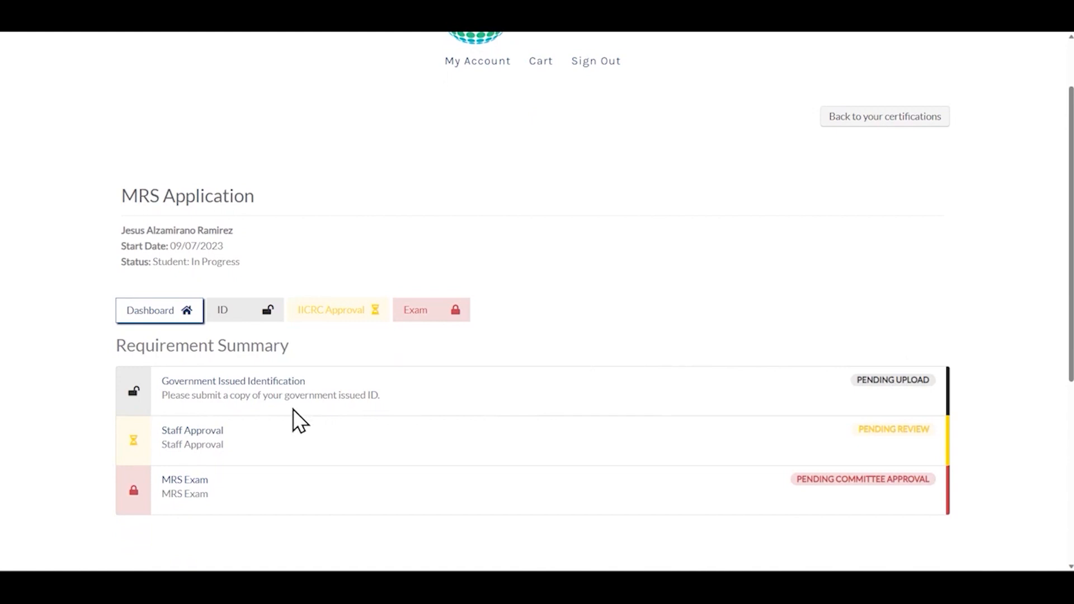
{"action": "mouse_move", "coordinate": [283, 400]}
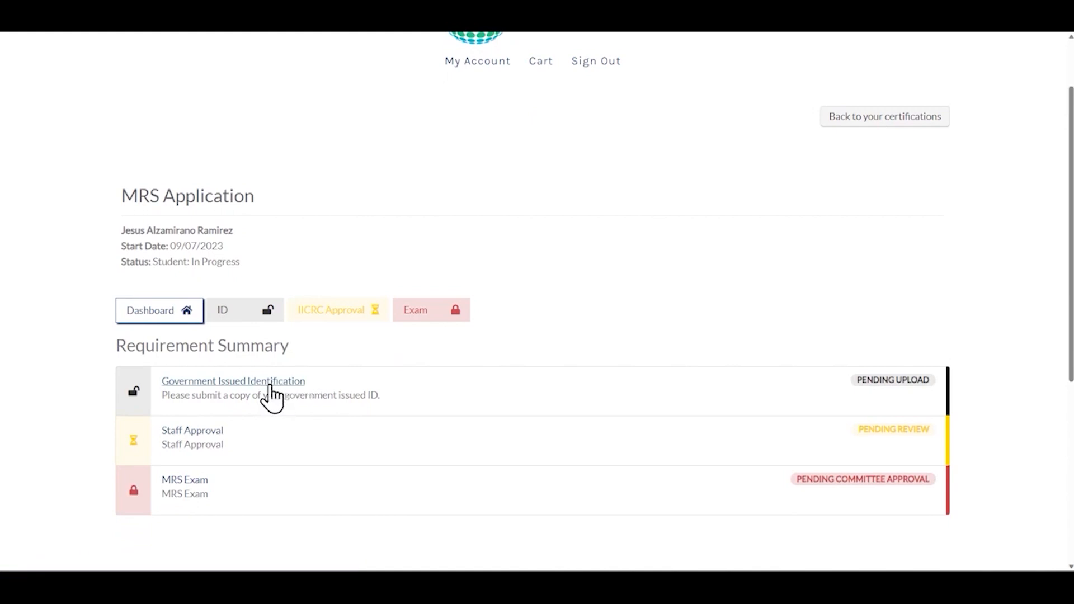
- Upload the Government-Issued Photo ID document, save it, and continue to the MRS Required Form
{"action": "left_click", "coordinate": [233, 380]}
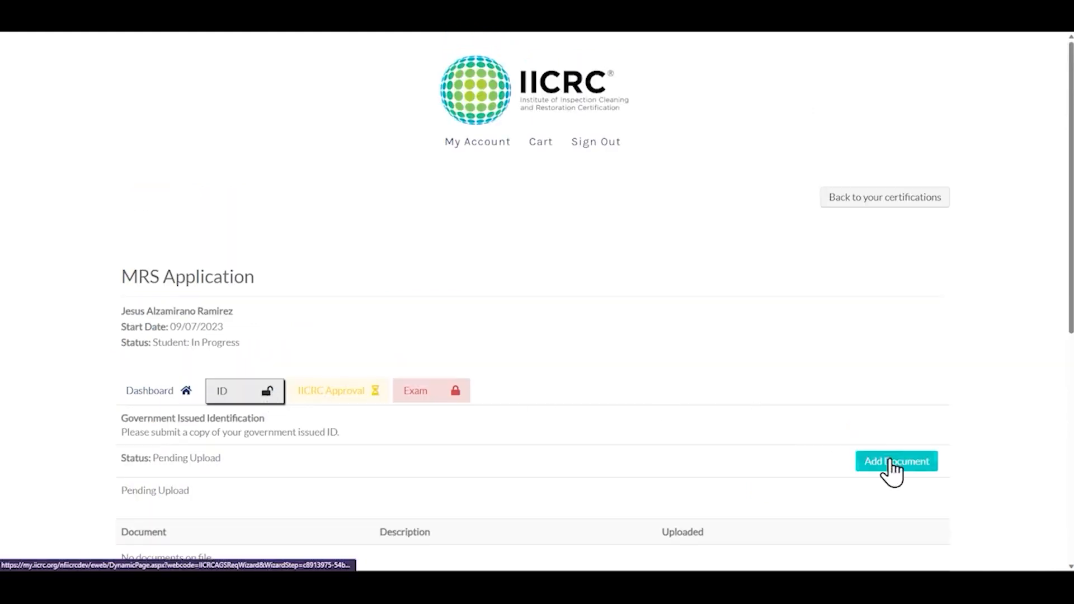
{"action": "left_click", "coordinate": [896, 461]}
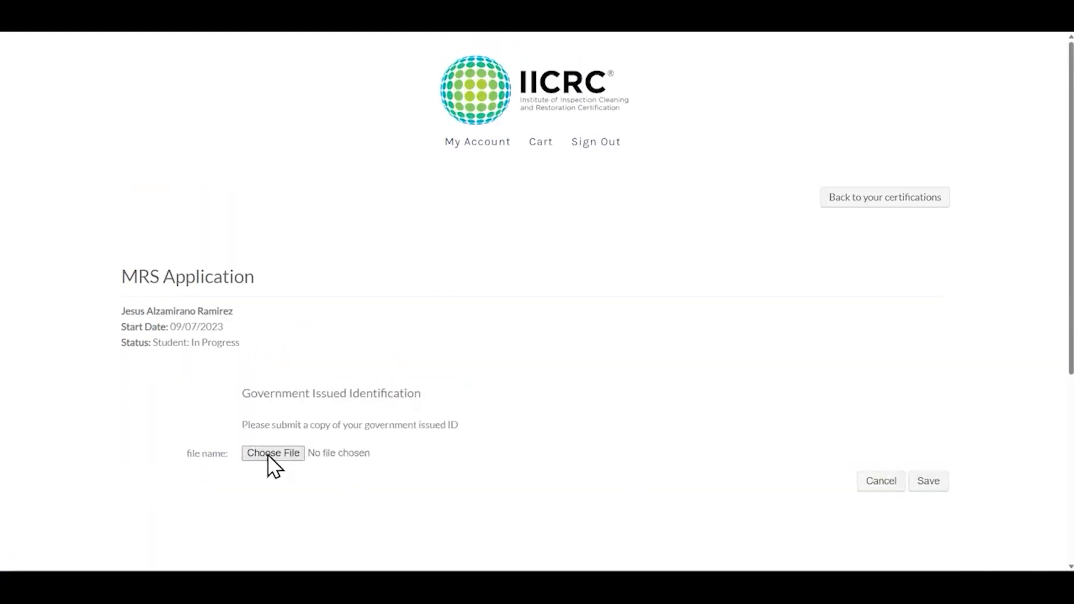
{"action": "left_click", "coordinate": [273, 453]}
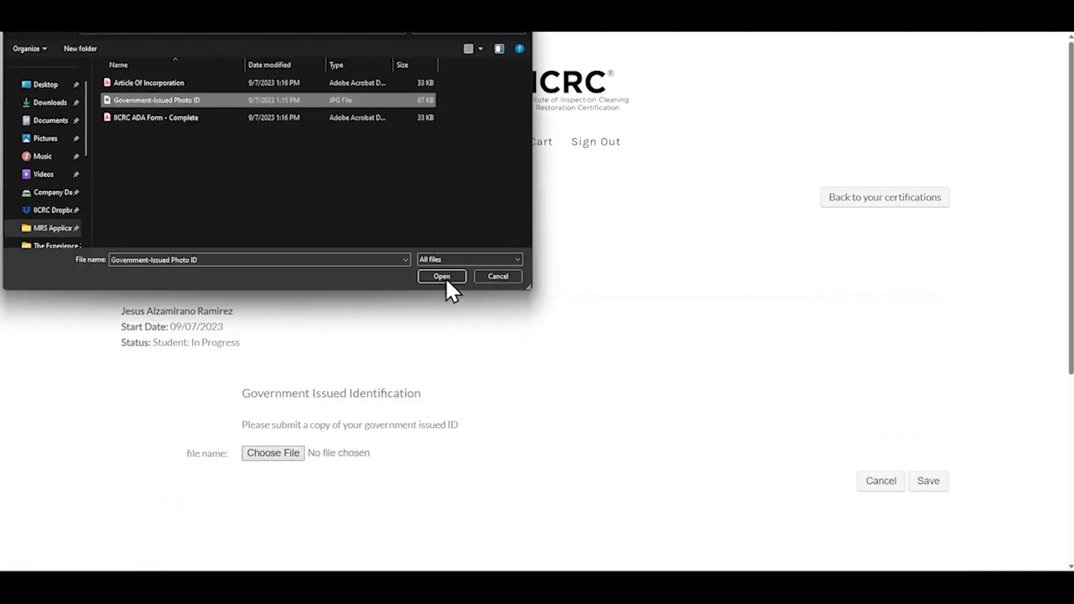
{"action": "left_click", "coordinate": [440, 276]}
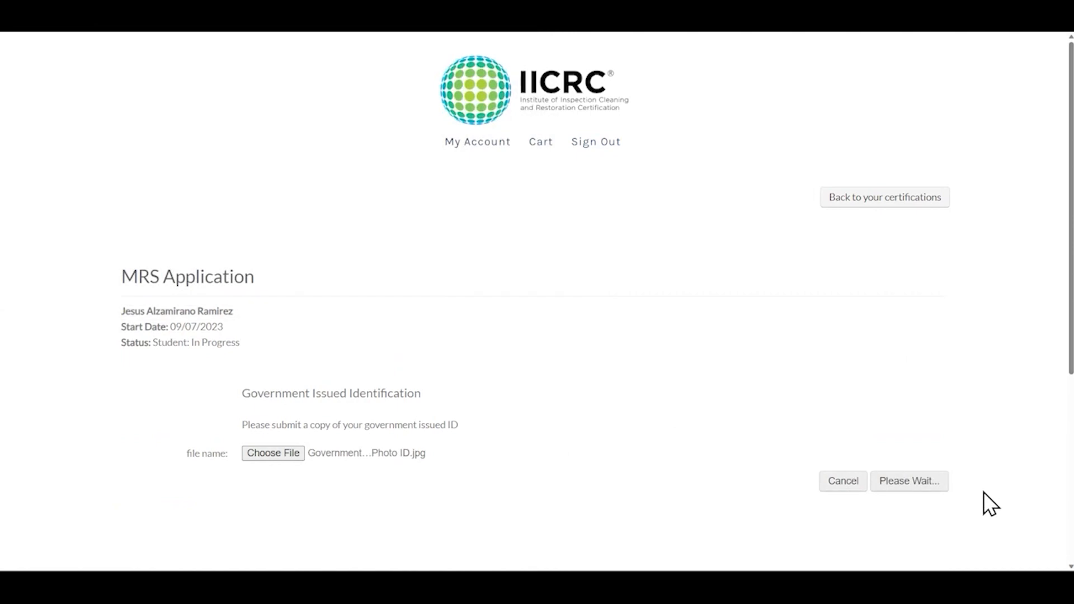
{"action": "left_click", "coordinate": [908, 481]}
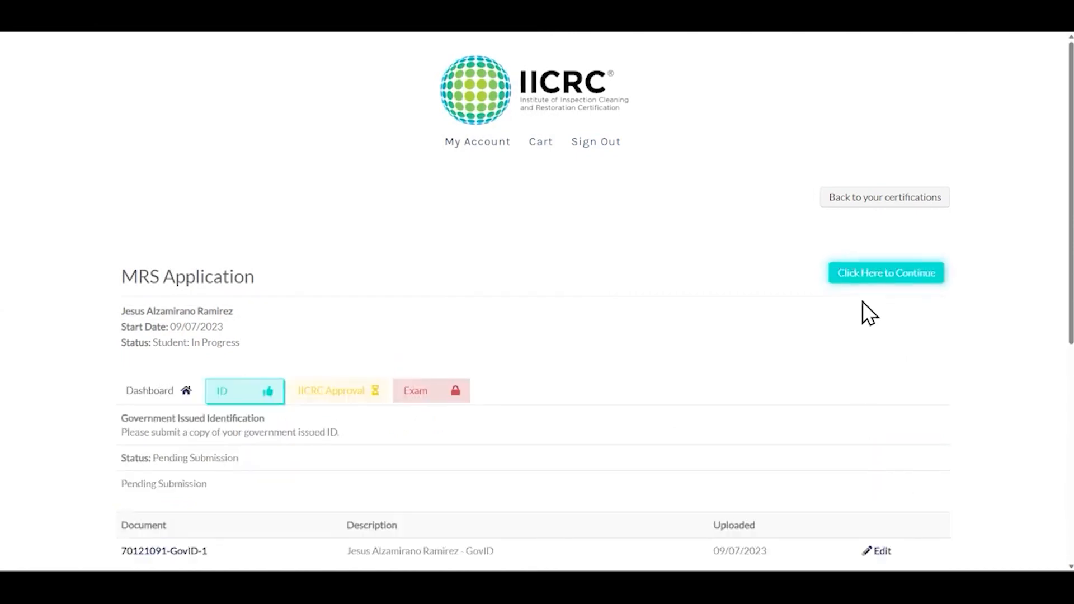
{"action": "left_click", "coordinate": [885, 273]}
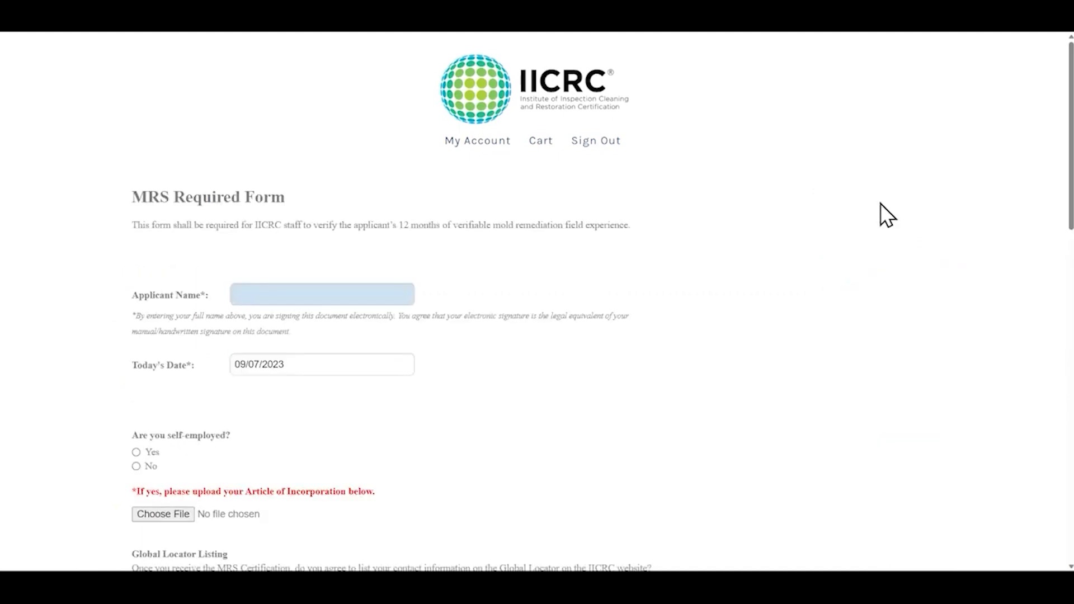
{"action": "left_click", "coordinate": [321, 294]}
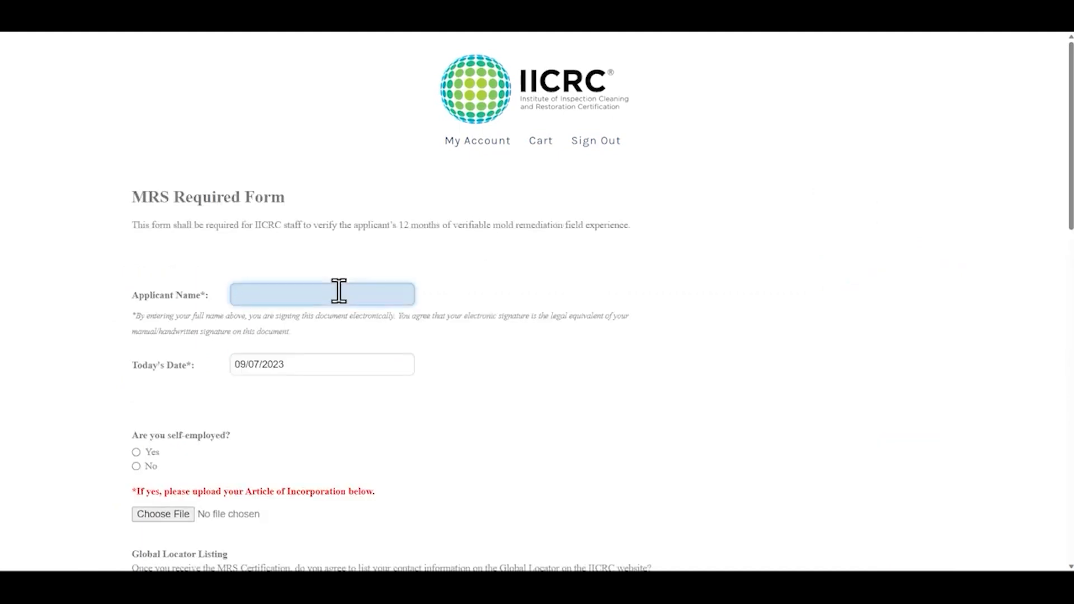
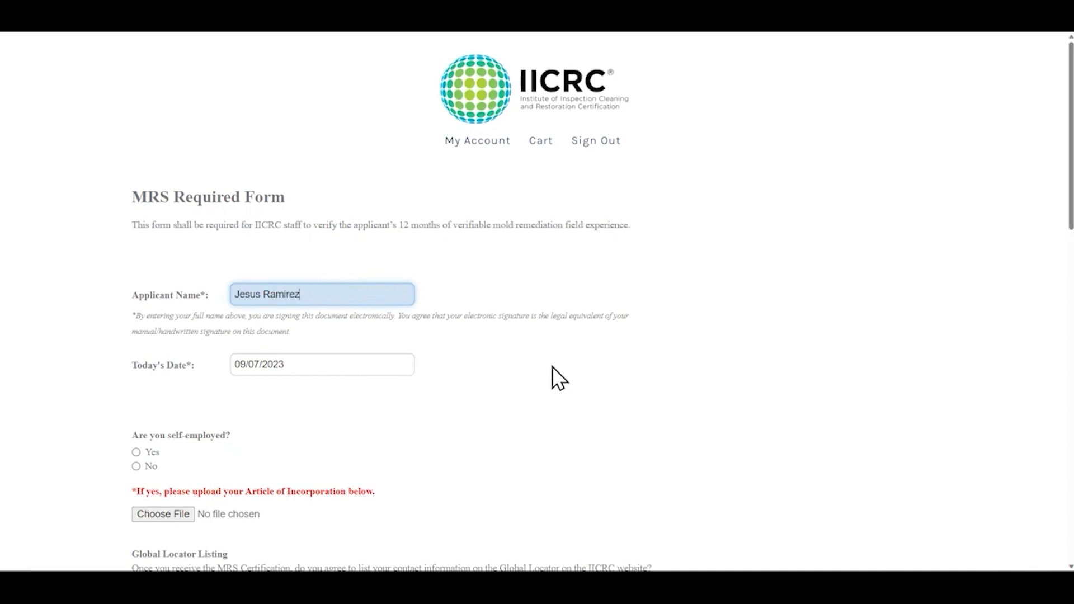
- Answer Yes to self-employed and attach the Article Of Incorporation file
{"action": "scroll", "scroll_direction": "down", "scroll_amount": 3}
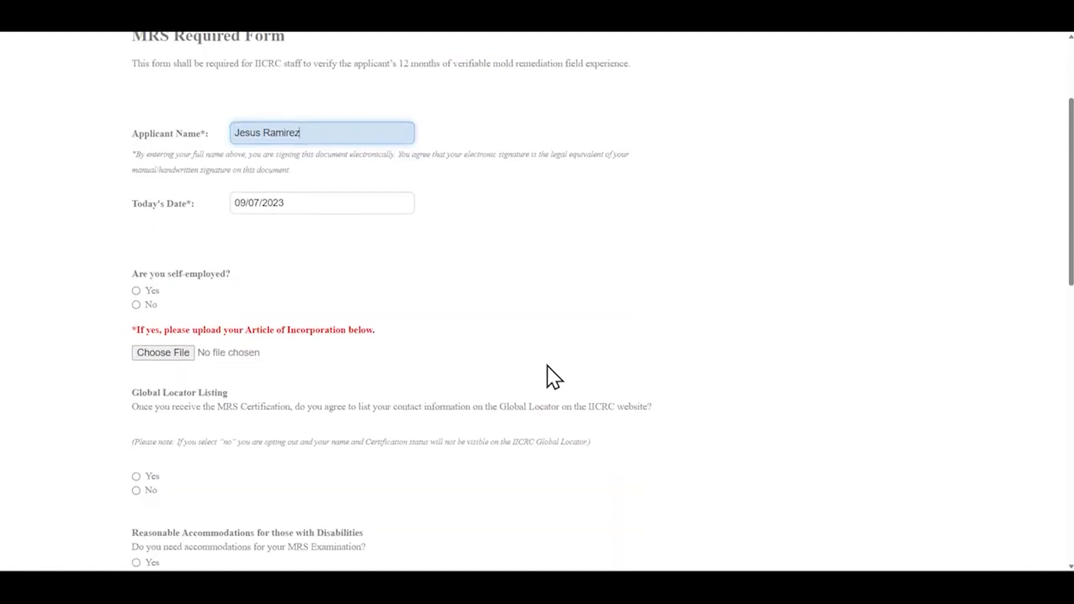
{"action": "left_click", "coordinate": [135, 291]}
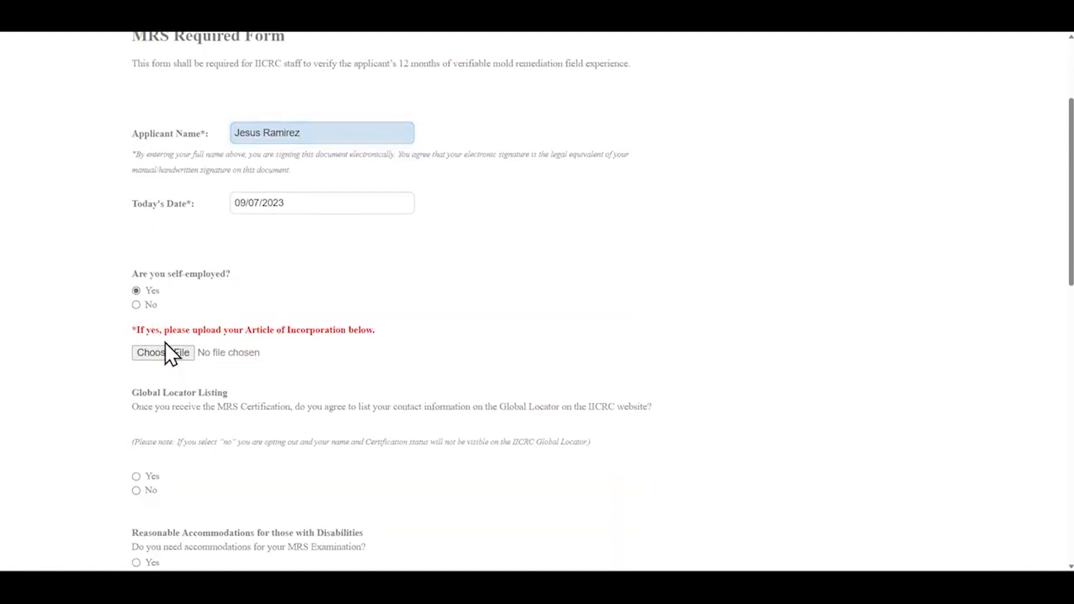
{"action": "left_click", "coordinate": [162, 352]}
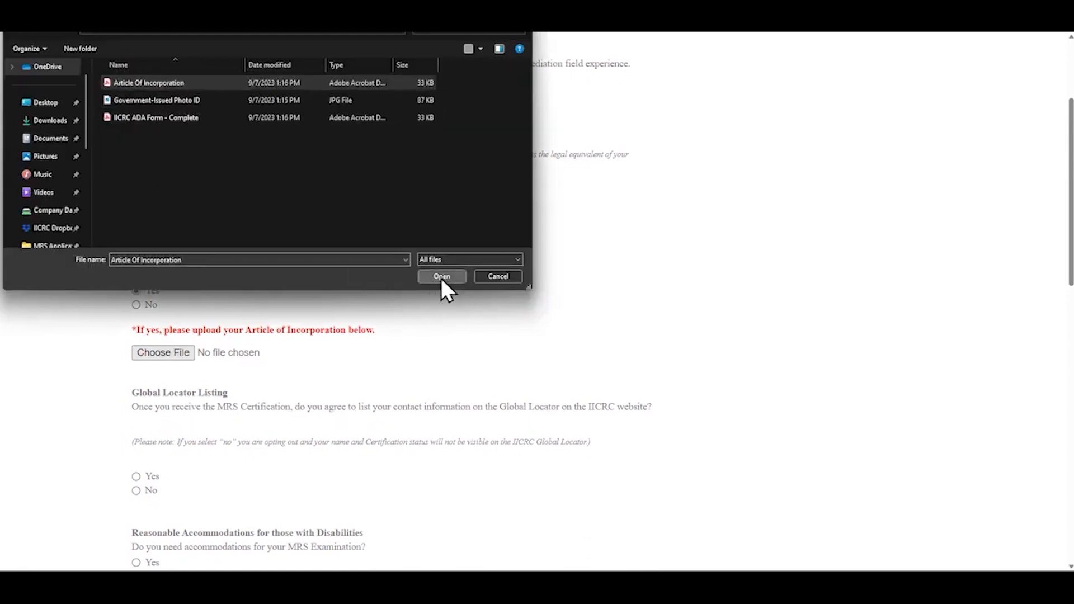
{"action": "left_click", "coordinate": [442, 276]}
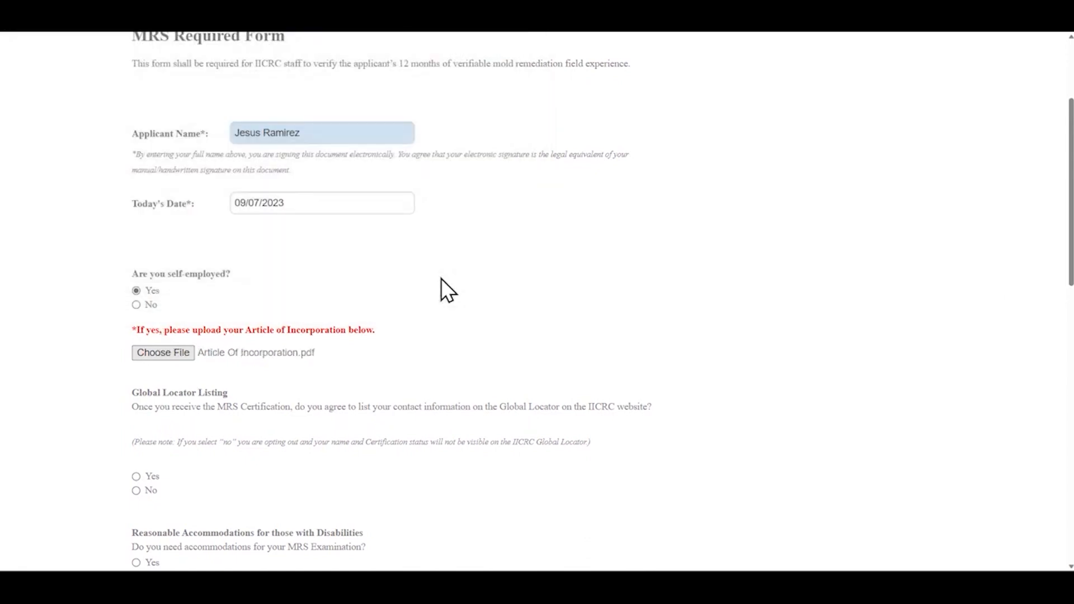
- Answer Yes to exam accommodations, download the ADA form, and attach the completed ADA form
{"action": "scroll", "scroll_direction": "down", "scroll_amount": 3}
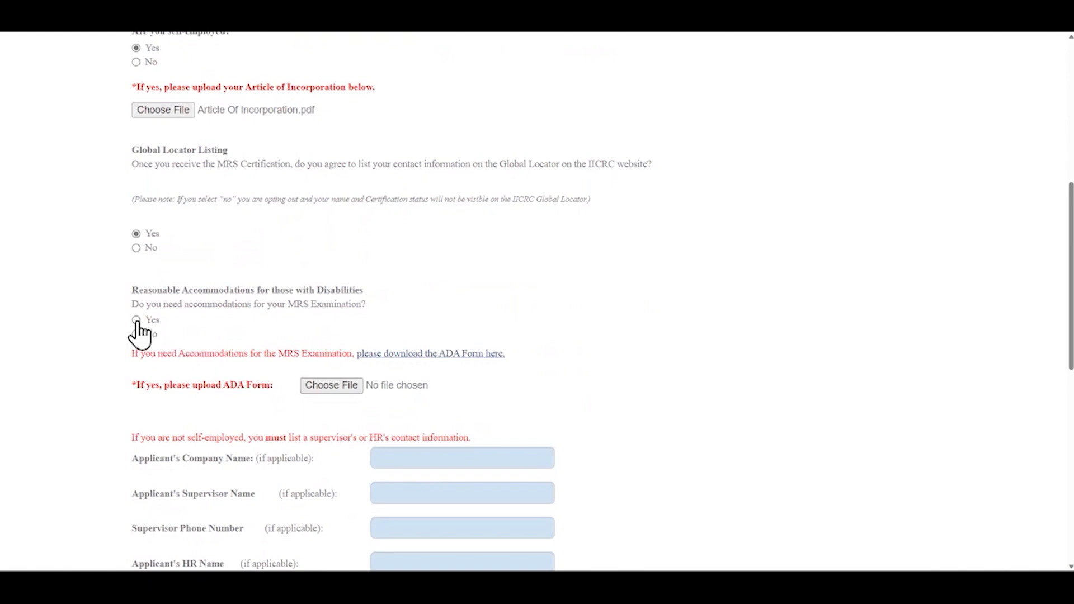
{"action": "left_click", "coordinate": [135, 320]}
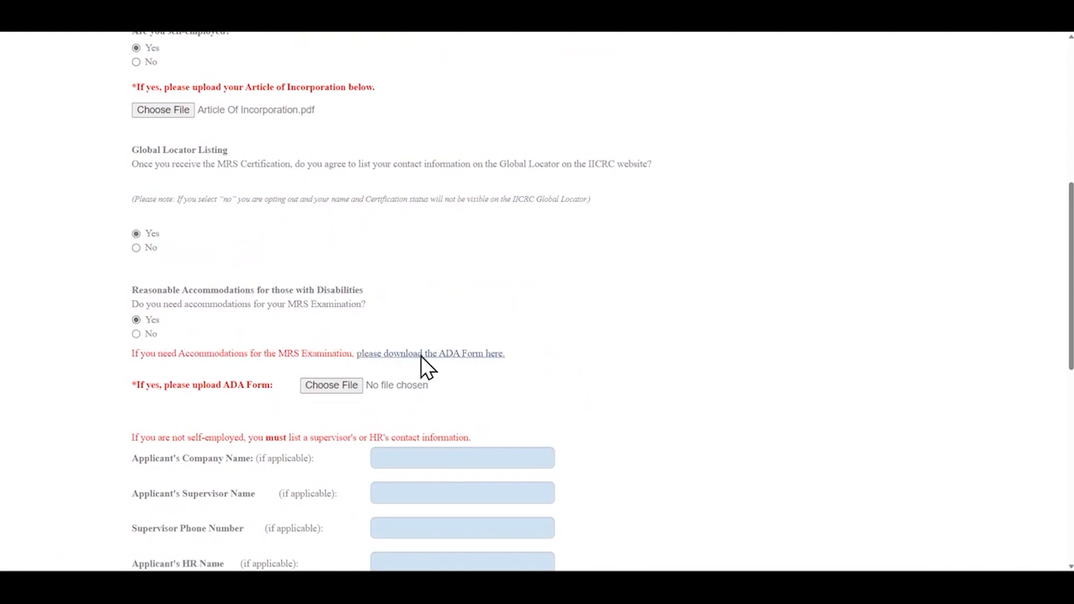
{"action": "left_click", "coordinate": [430, 354]}
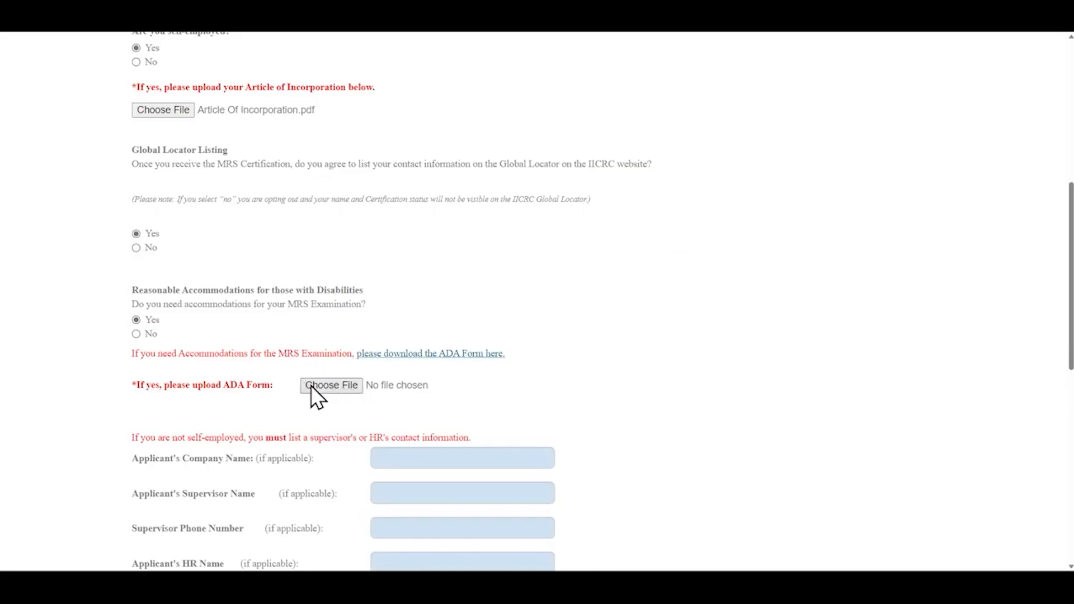
{"action": "left_click", "coordinate": [331, 384]}
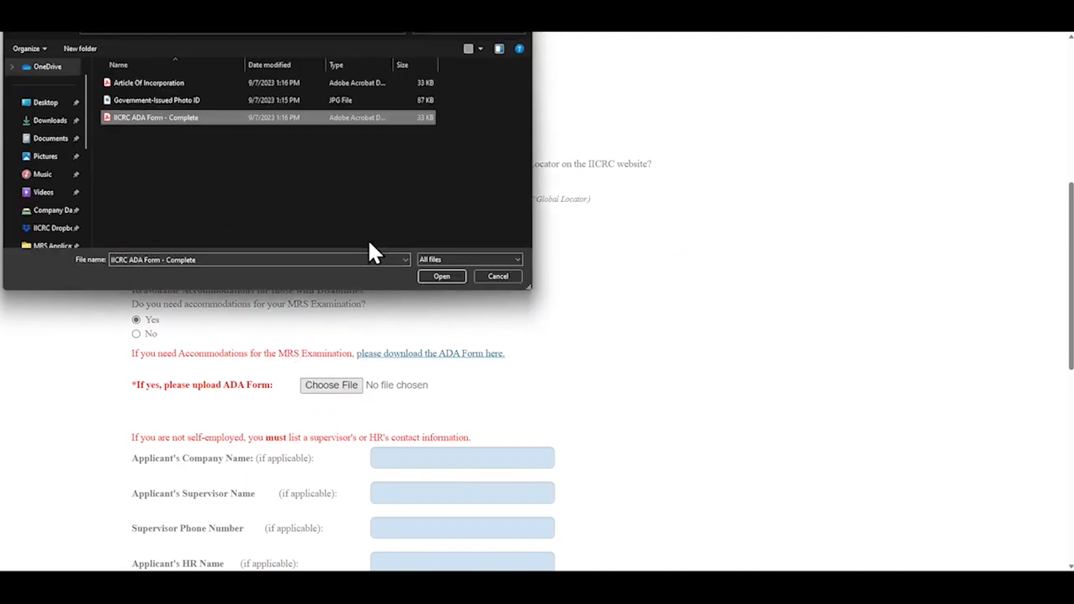
{"action": "left_click", "coordinate": [442, 277]}
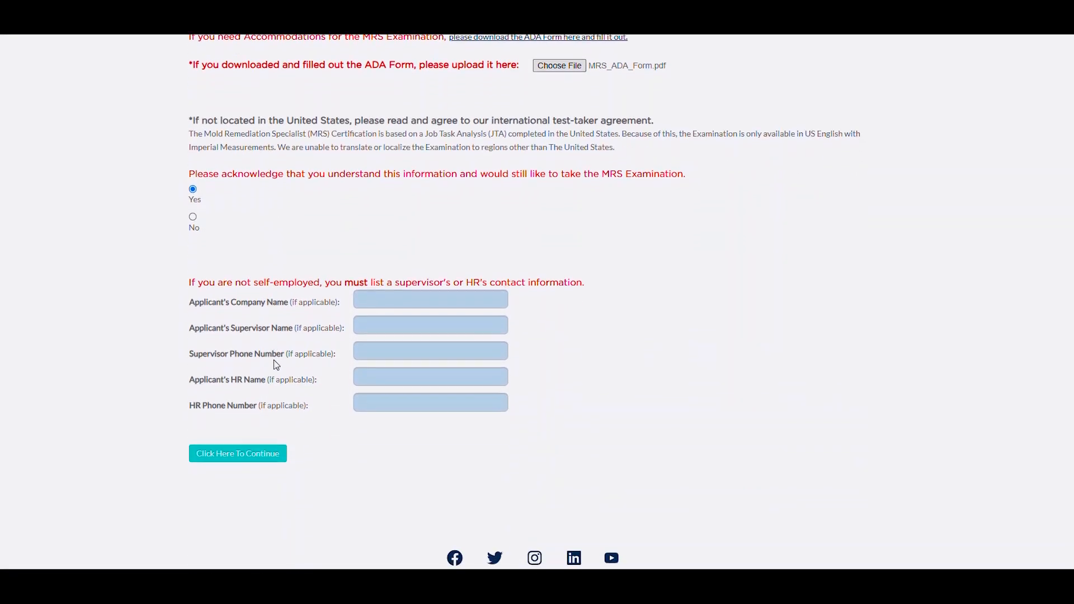
- Fill in supervisor name 'Testing' and the supervisor phone number 123-892
{"action": "left_click", "coordinate": [430, 298]}
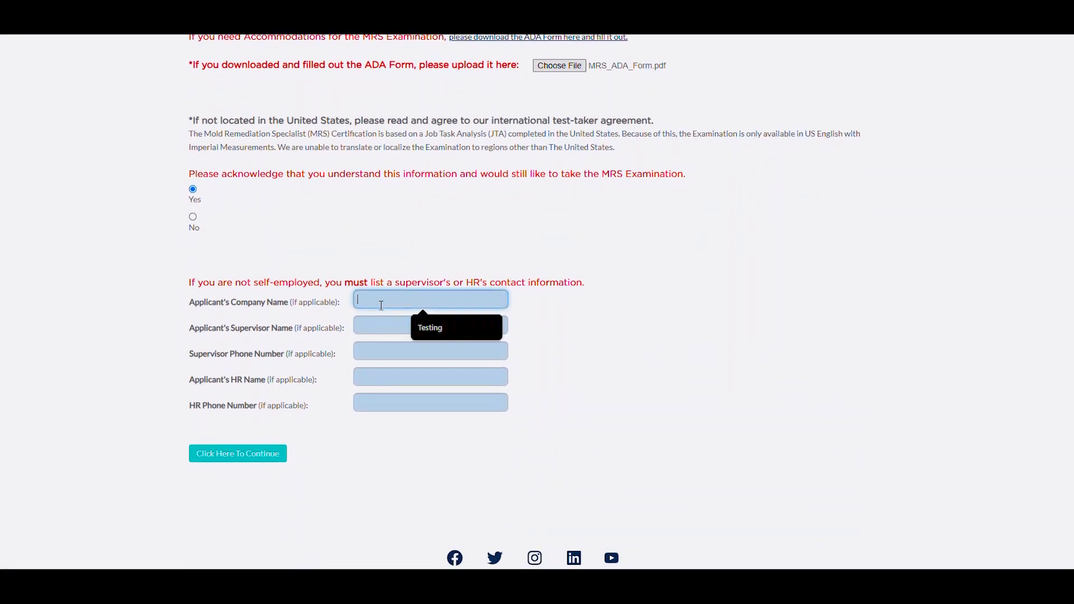
{"action": "left_click", "coordinate": [429, 325]}
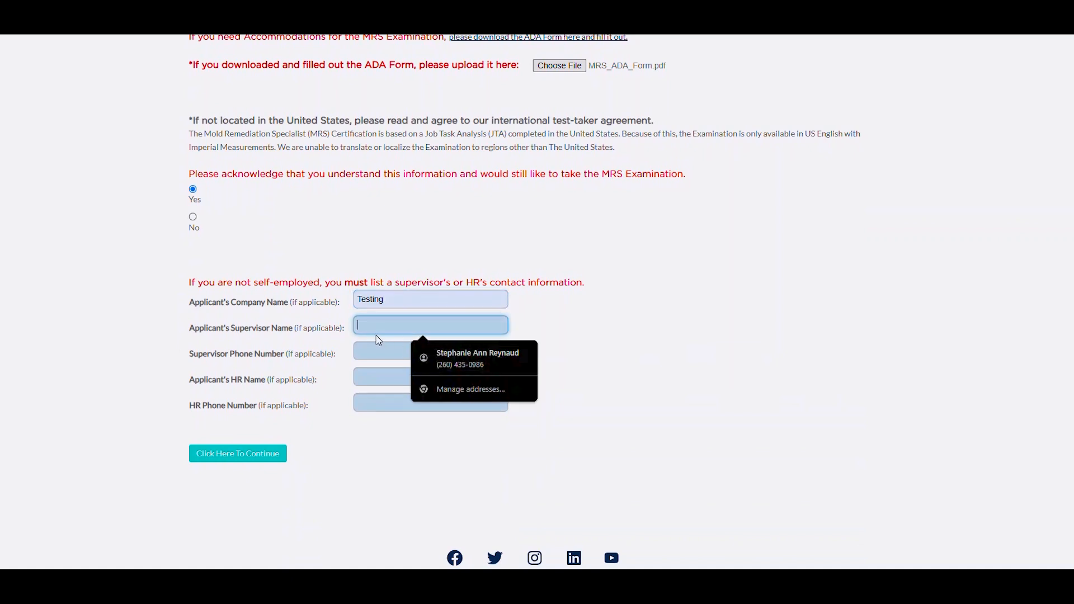
{"action": "type", "text": "Testing"}
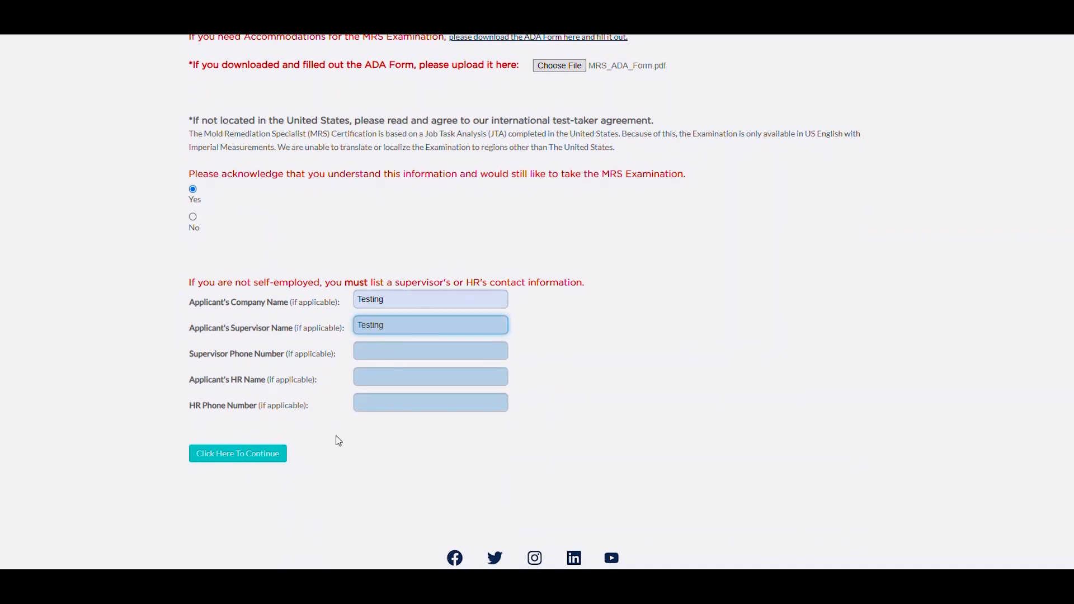
{"action": "type", "text": "123-456-7"}
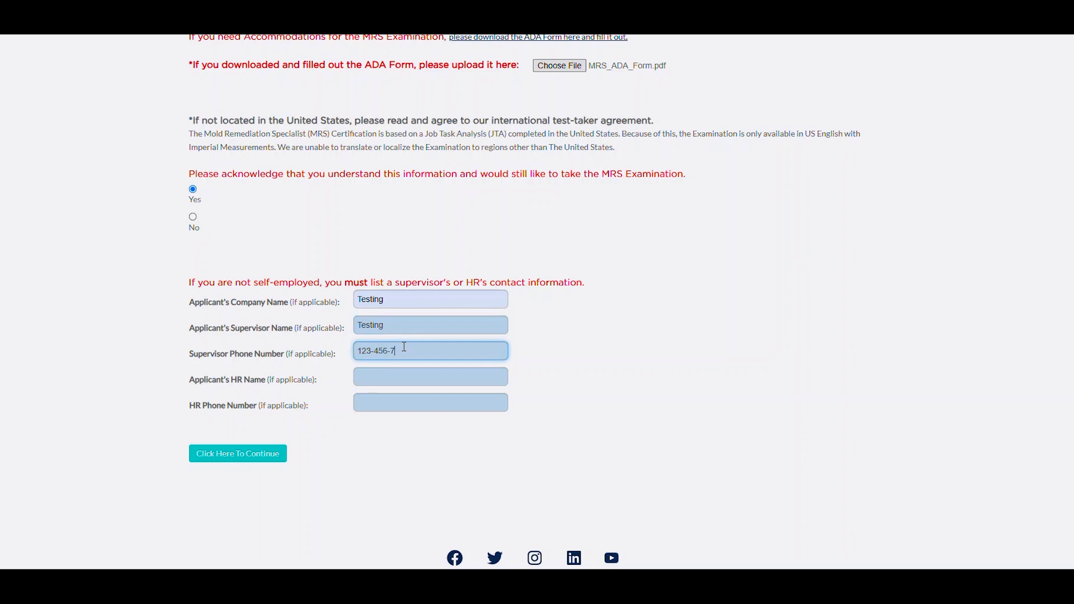
{"action": "type", "text": "892"}
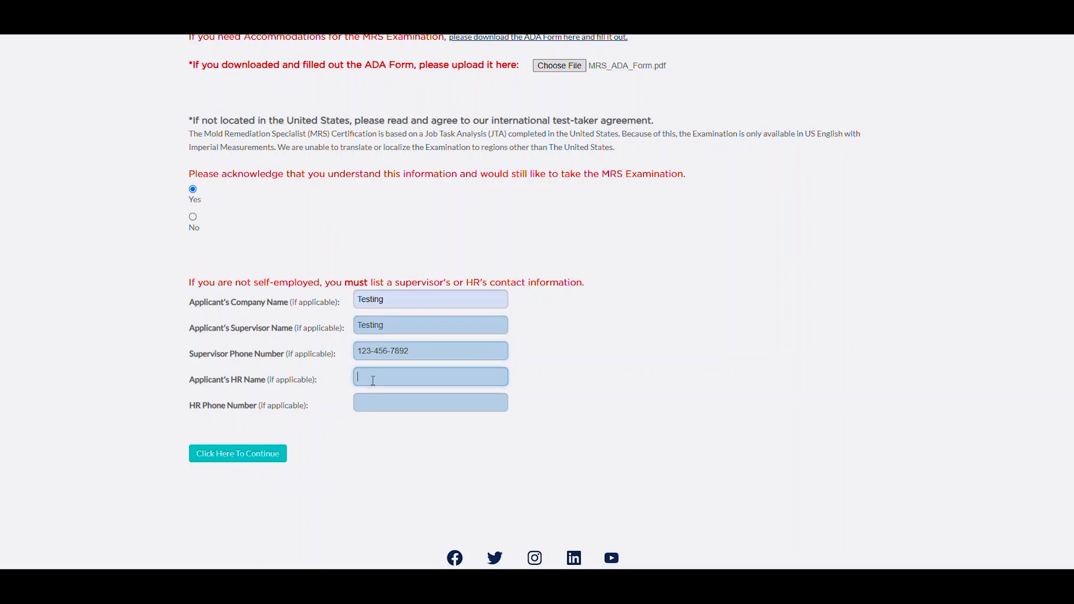
- Enter HR name 'Testing' and HR phone 456-123-789
{"action": "type", "text": "Testing"}
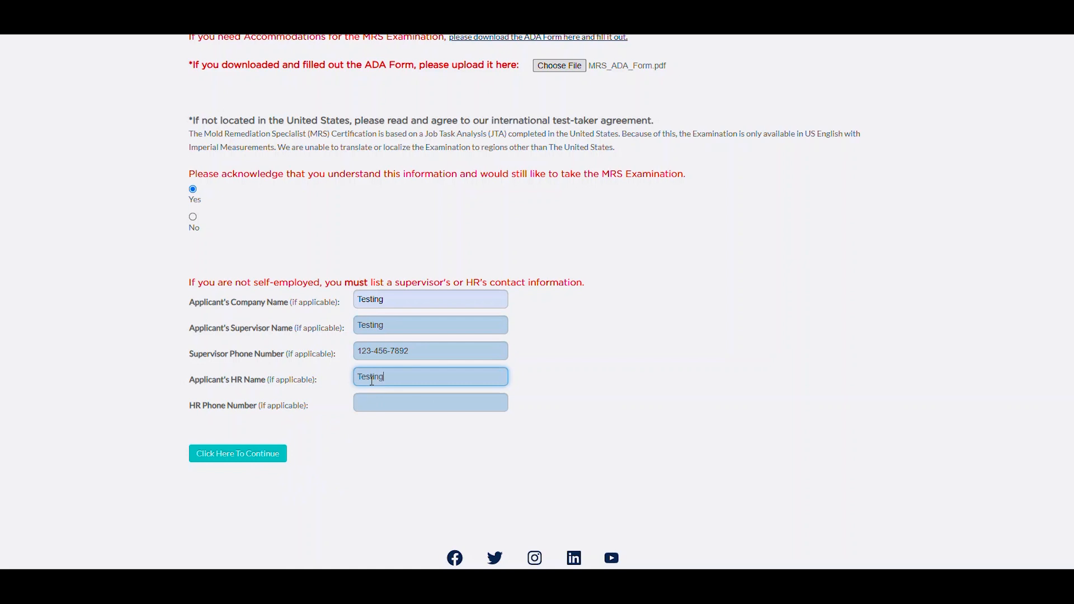
{"action": "left_click", "coordinate": [429, 402]}
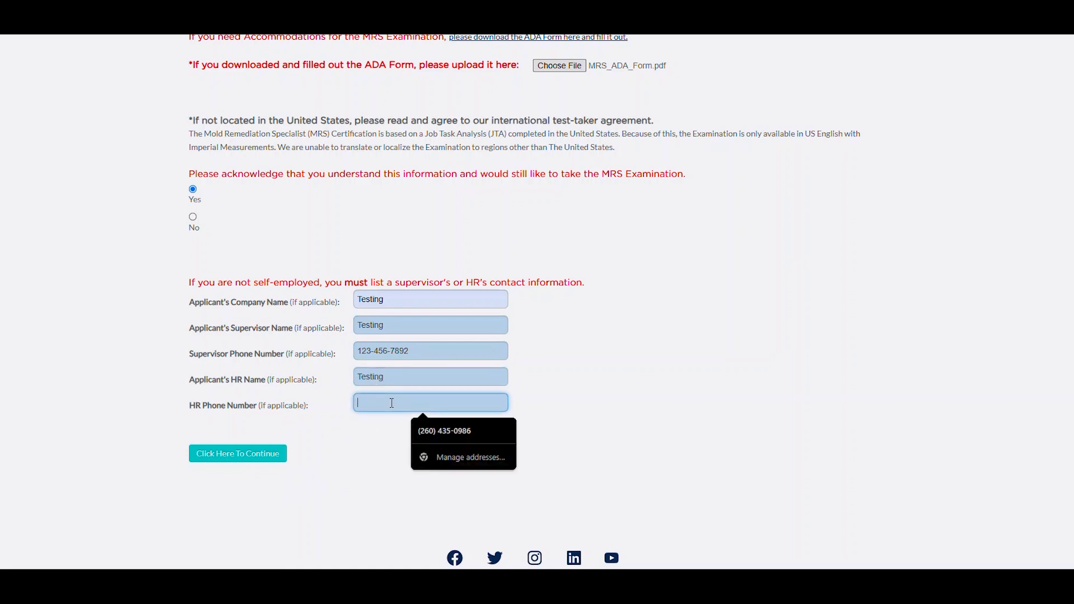
{"action": "type", "text": "456-123-7894"}
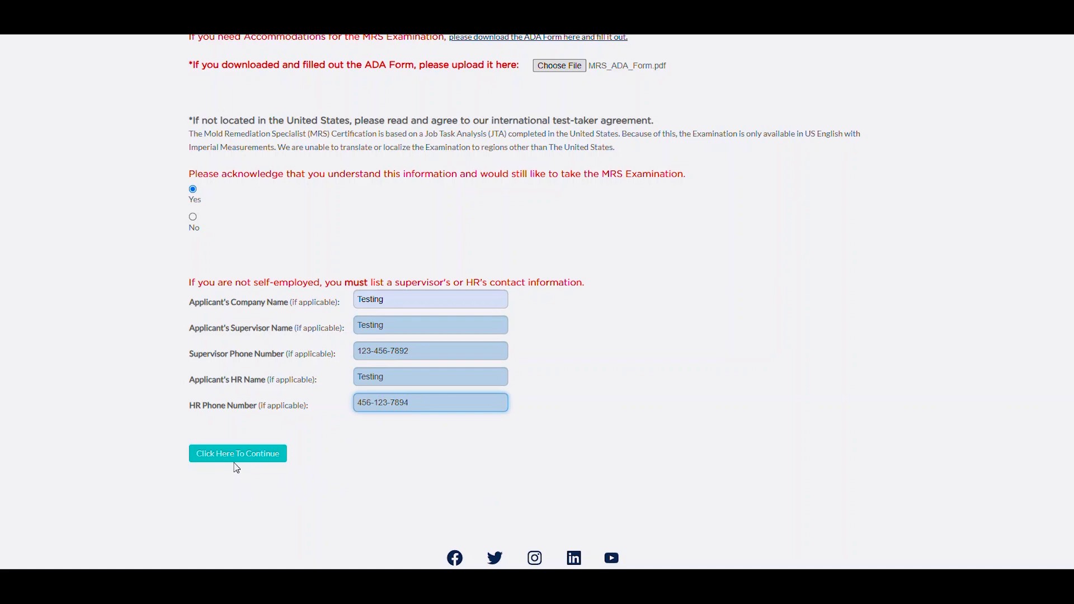
- Submit contact details and add the Bill's Puzzle Palace job, 6/18/2023 to 7/13/2023, with its description
{"action": "left_click", "coordinate": [237, 453]}
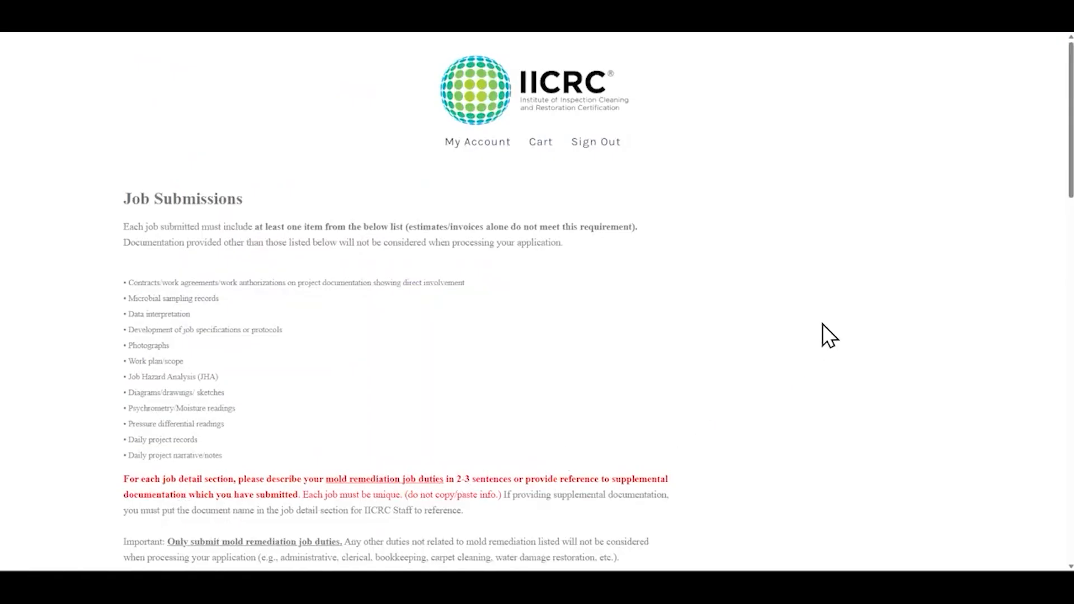
{"action": "scroll", "scroll_direction": "down", "scroll_amount": 3}
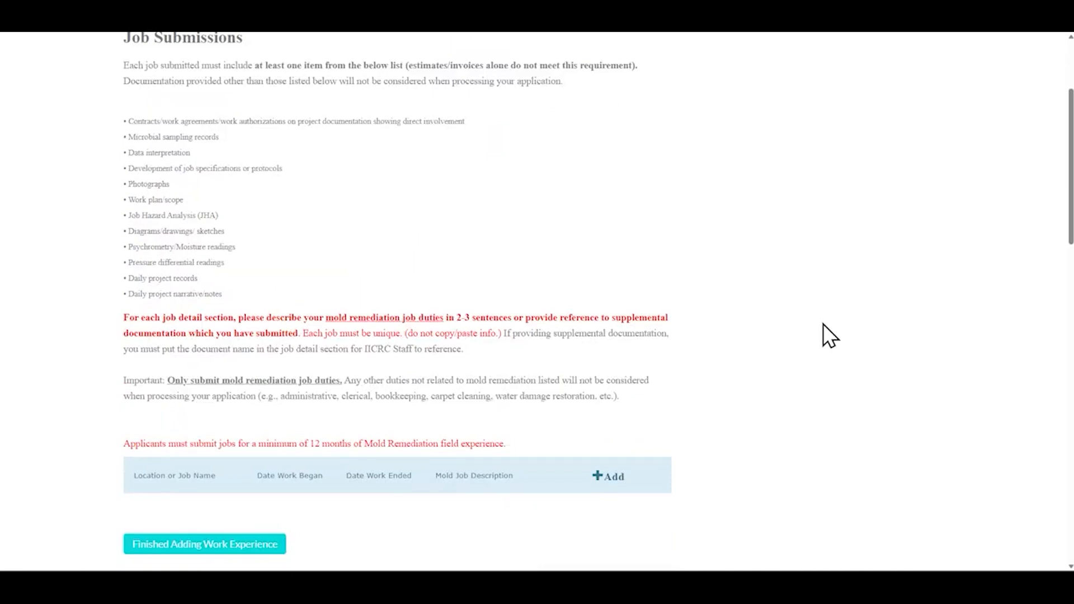
{"action": "mouse_move", "coordinate": [830, 339]}
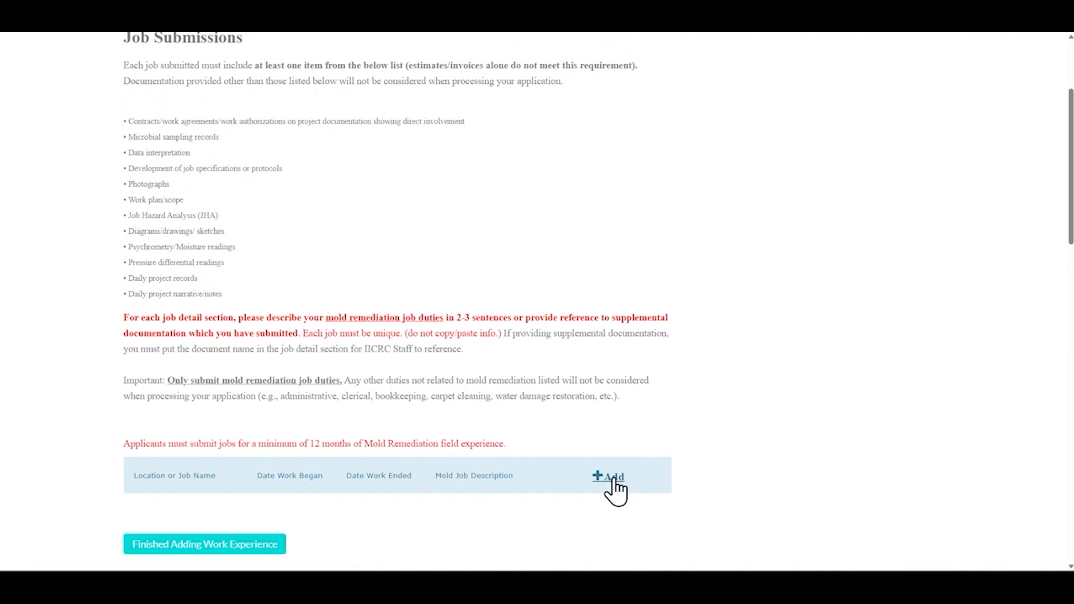
{"action": "left_click", "coordinate": [609, 477]}
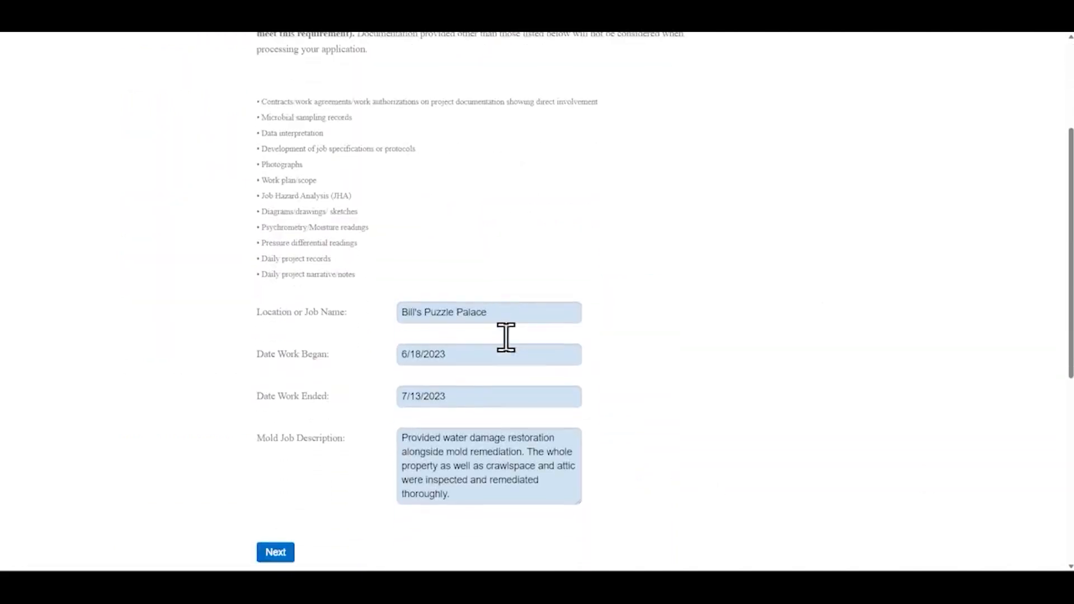
{"action": "left_click", "coordinate": [275, 551]}
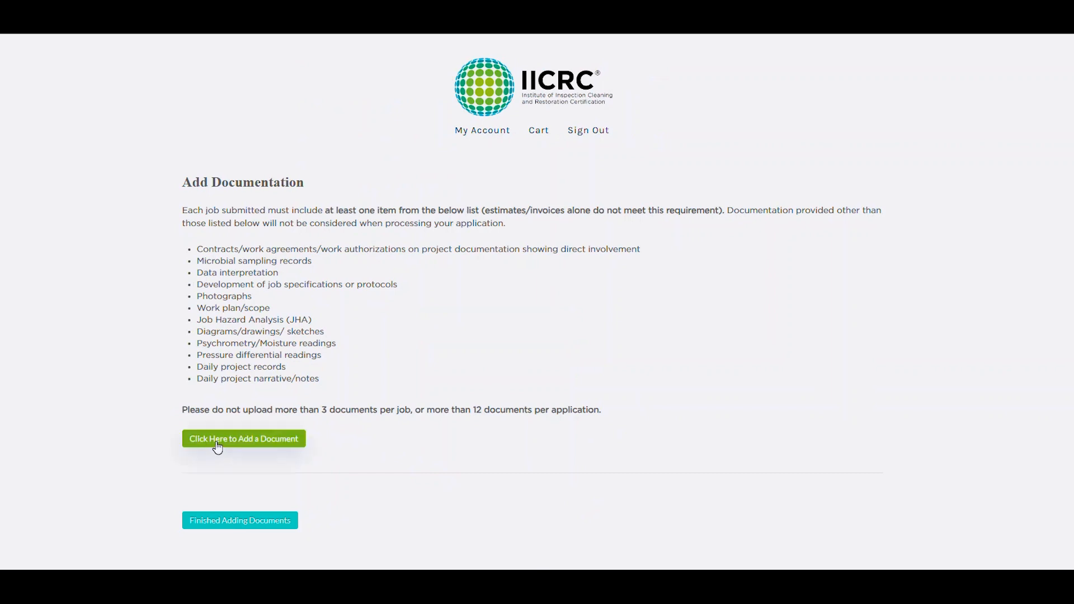
- Begin attaching a supporting document to the job and pick the file in the Open dialog
{"action": "left_click", "coordinate": [243, 438]}
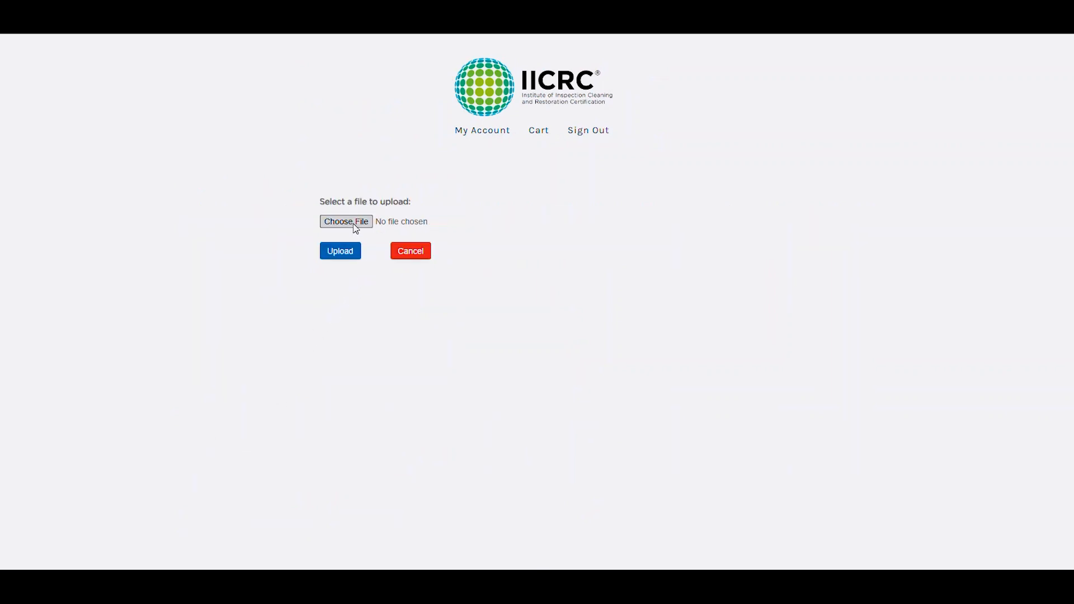
{"action": "left_click", "coordinate": [345, 222]}
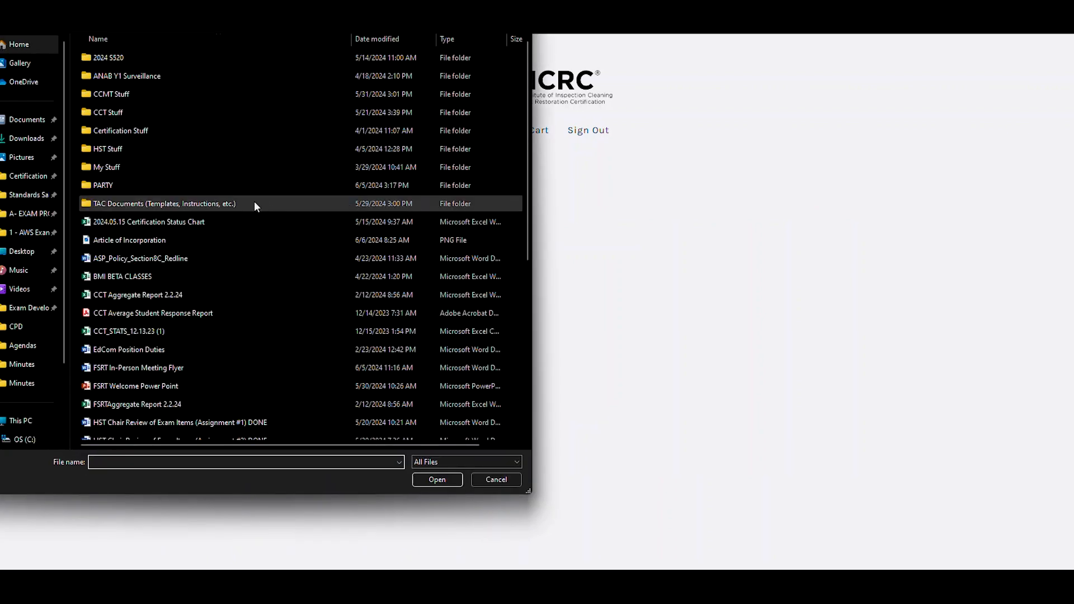
{"action": "left_click", "coordinate": [130, 240]}
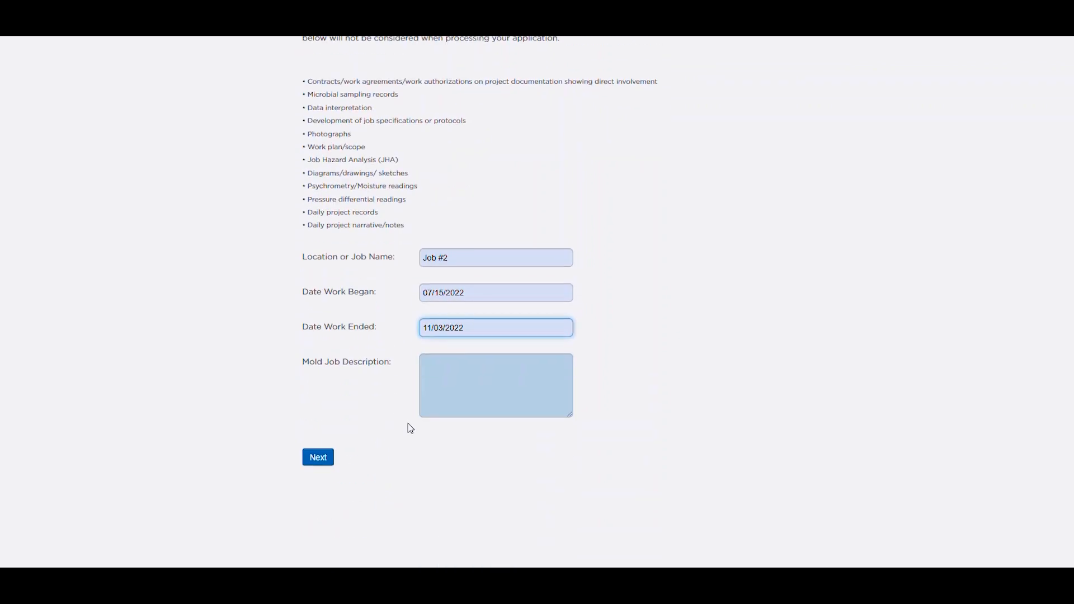
- Describe Job #2 as 'A detailed listing of mold work performed on this job.'
{"action": "type", "text": "A detailed listing of mold work"}
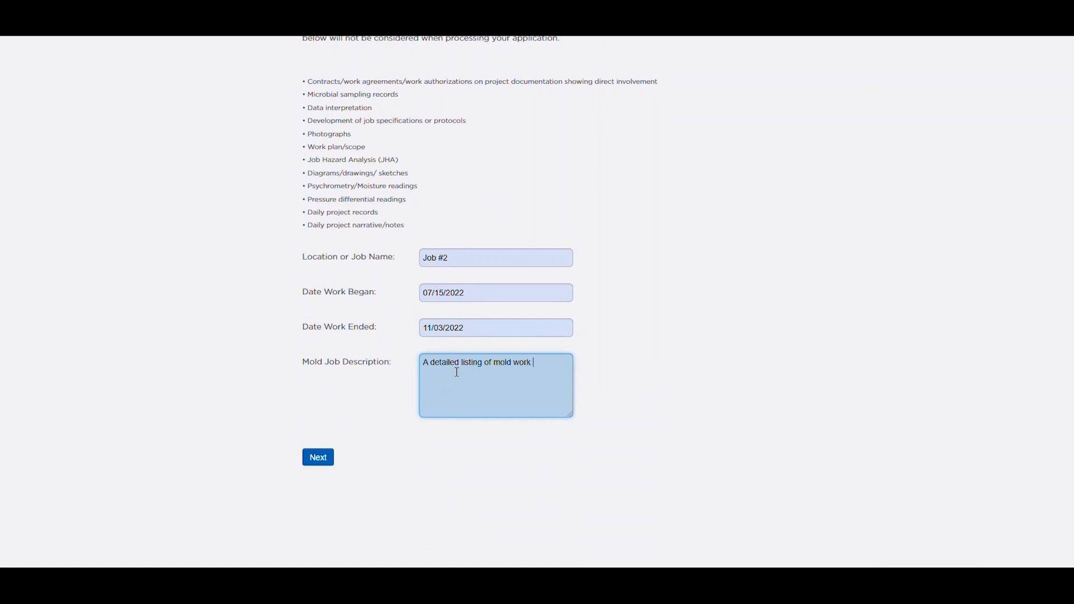
{"action": "type", "text": "performed on this p"}
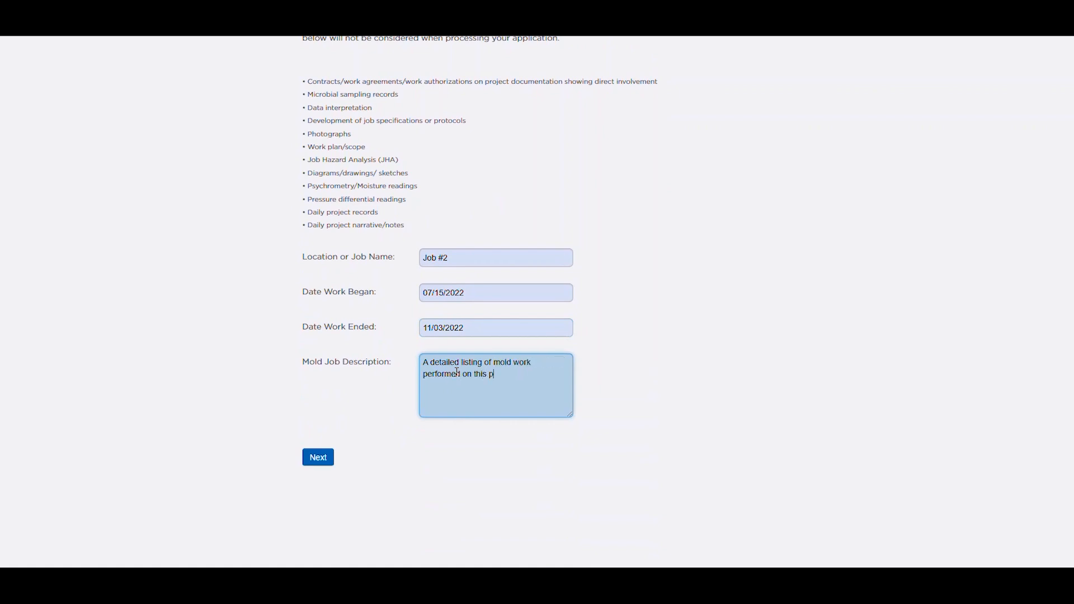
{"action": "type", "text": "job."}
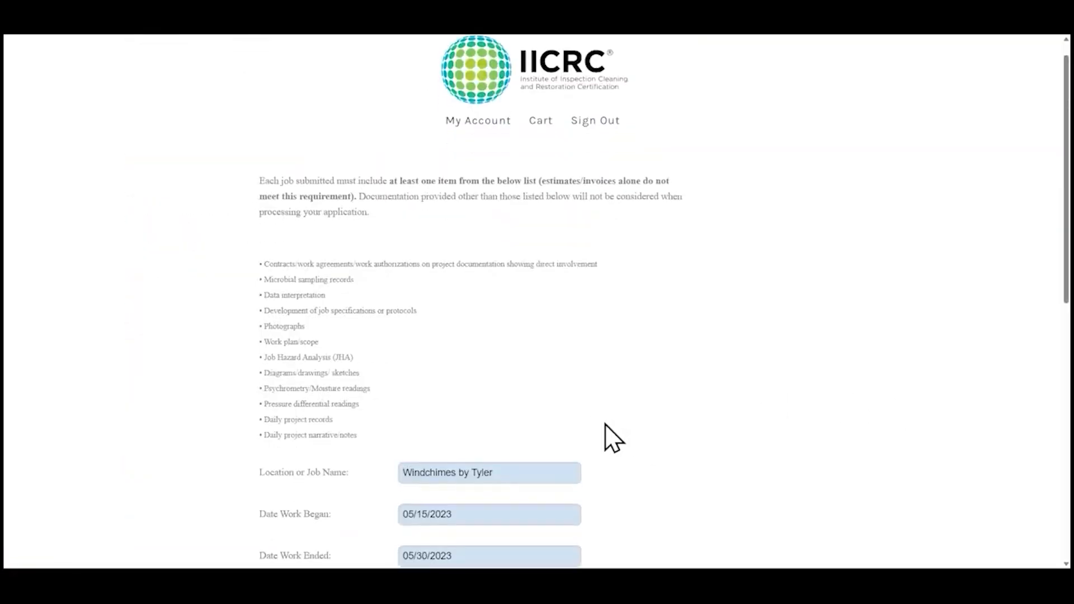
- Save Windchimes by Tyler with a 05/01/2023 start date and finish adding the four jobs
{"action": "scroll", "scroll_direction": "down", "scroll_amount": 3}
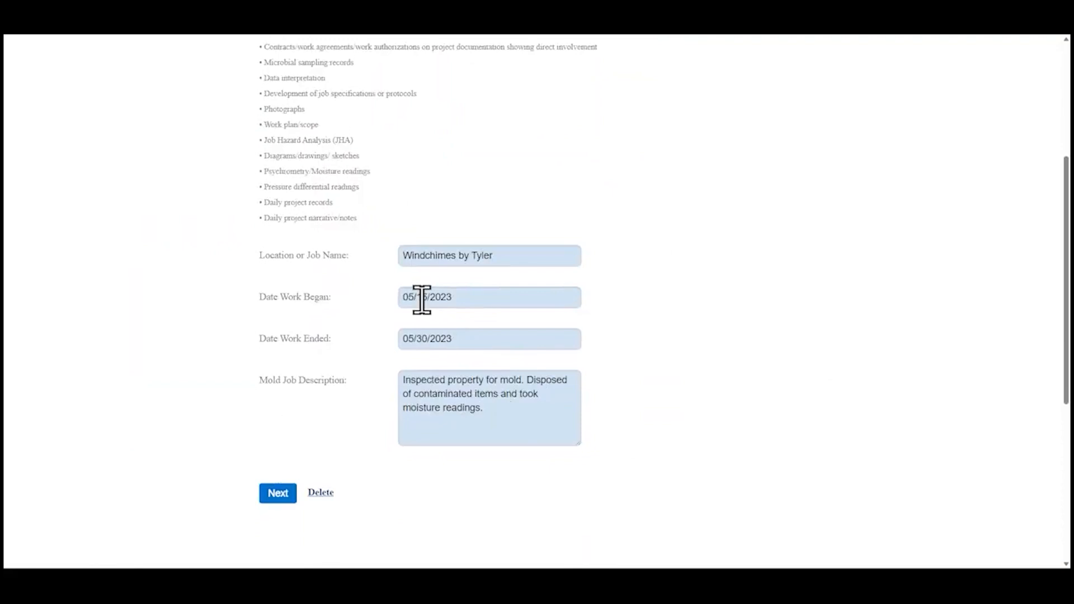
{"action": "type", "text": "05/01/2023"}
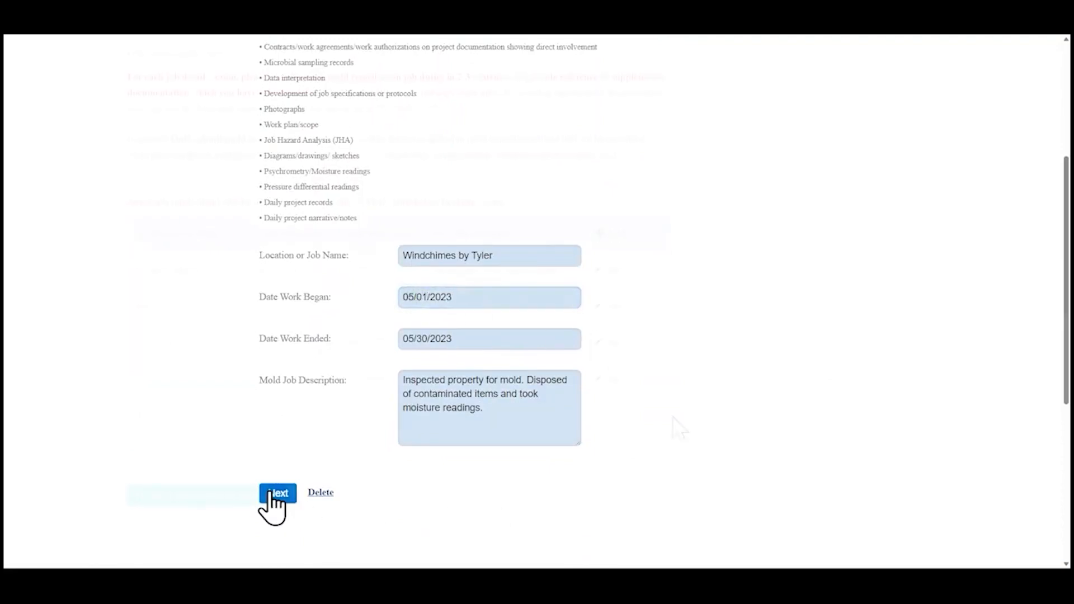
{"action": "left_click", "coordinate": [276, 494]}
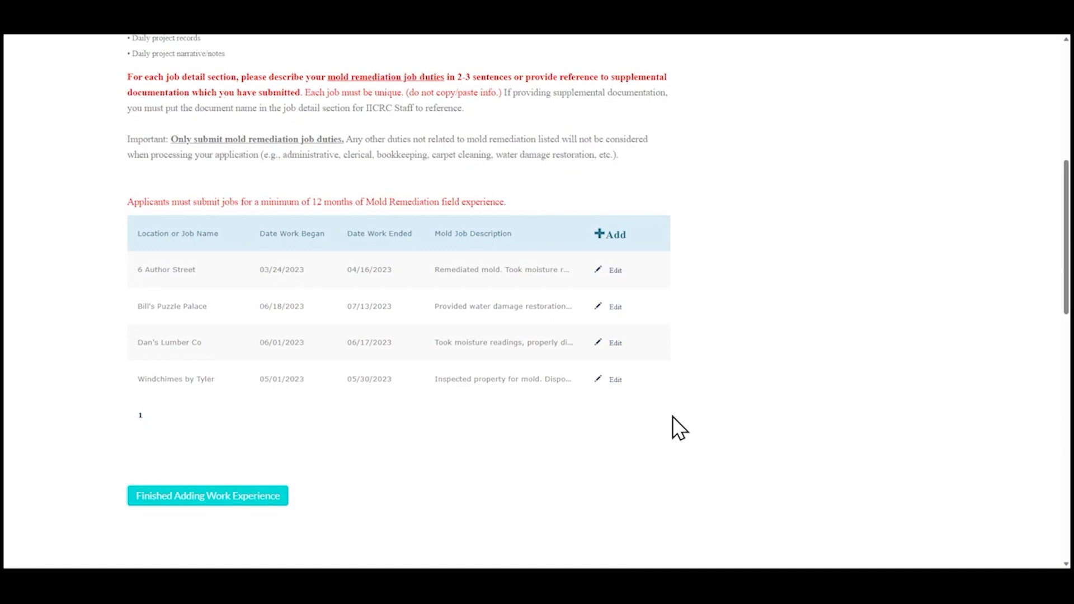
{"action": "mouse_move", "coordinate": [289, 524]}
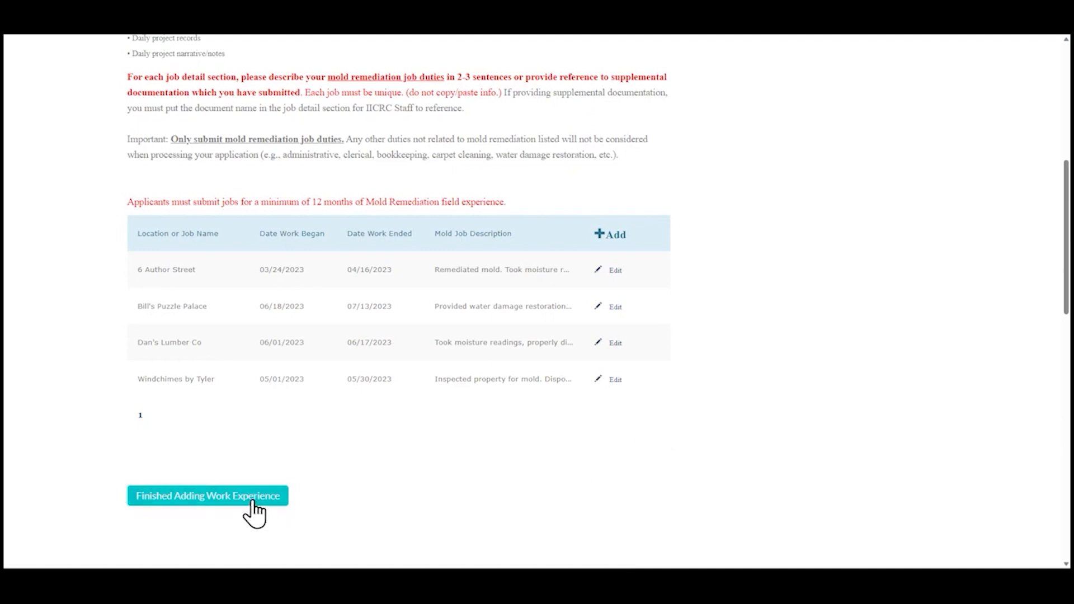
{"action": "left_click", "coordinate": [208, 495]}
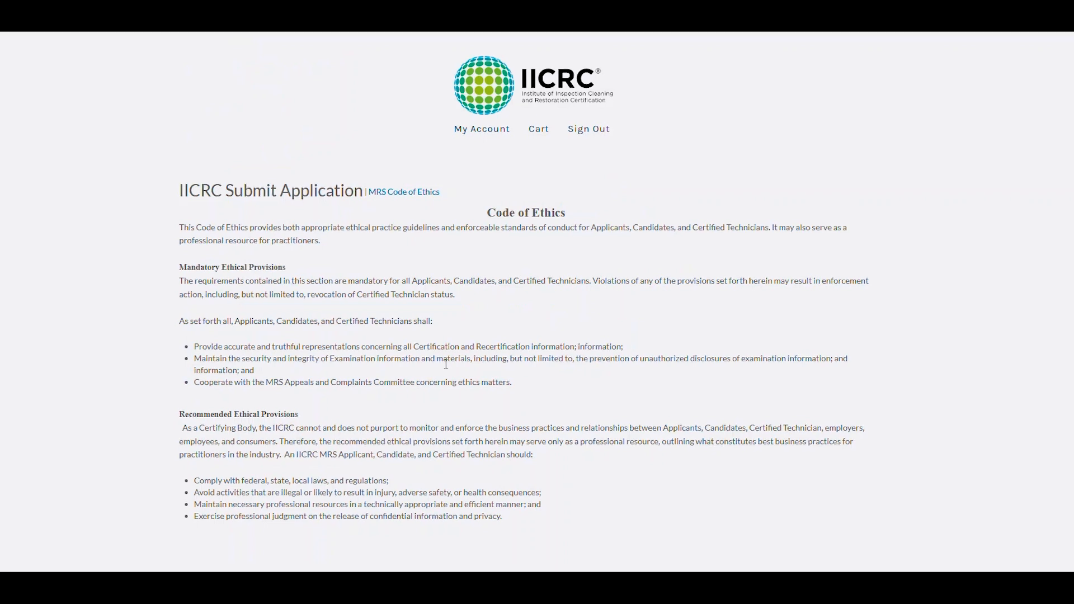
- Agree to the MRS Code of Ethics Terms and Conditions and continue to the Candidate Agreement
{"action": "scroll", "scroll_direction": "down", "scroll_amount": 3}
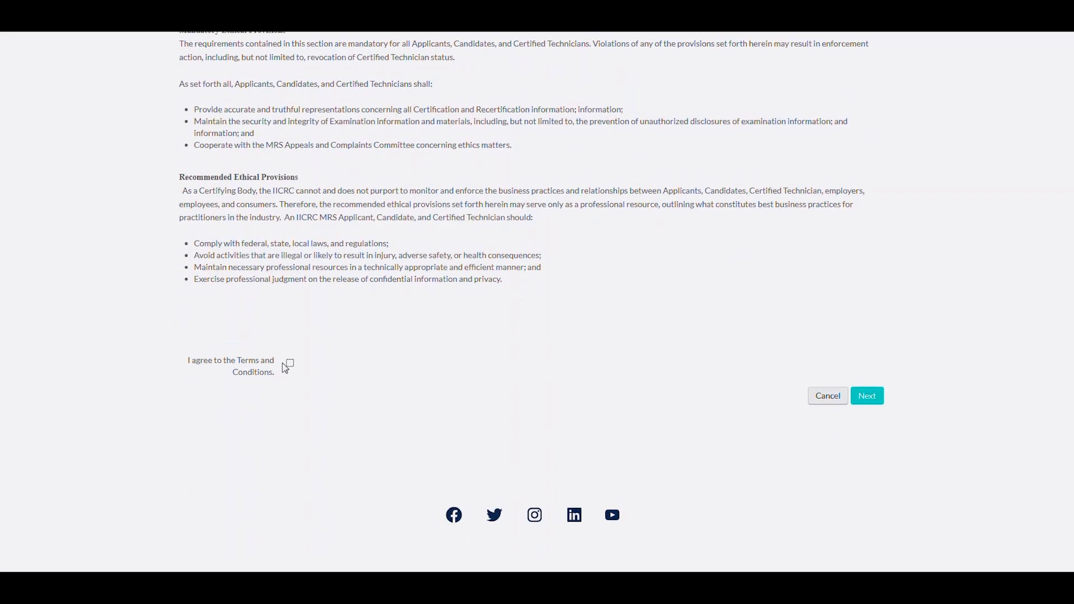
{"action": "left_click", "coordinate": [288, 362]}
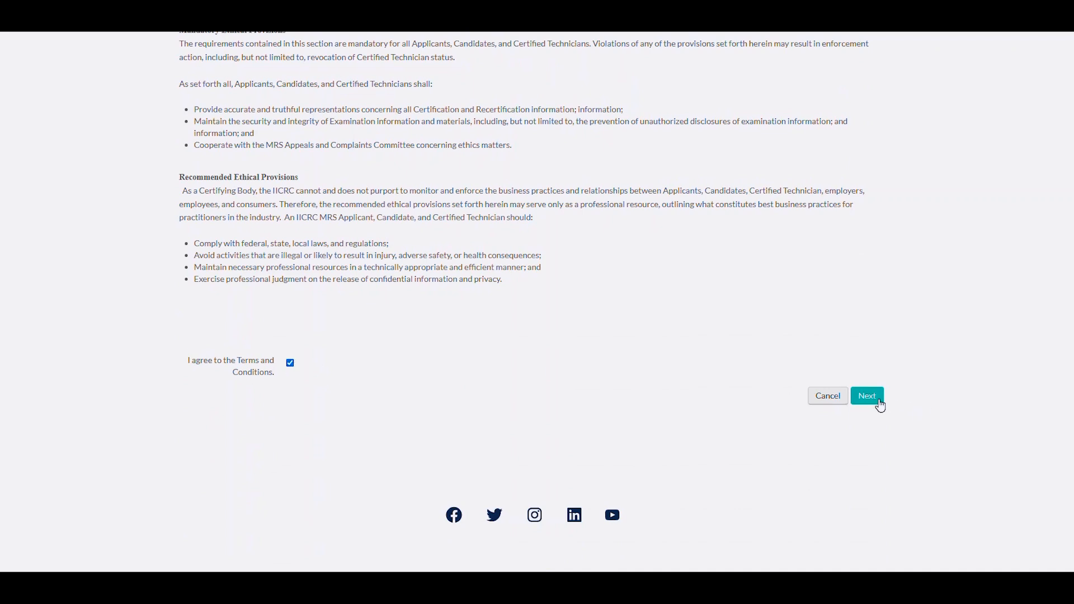
{"action": "mouse_move", "coordinate": [879, 403]}
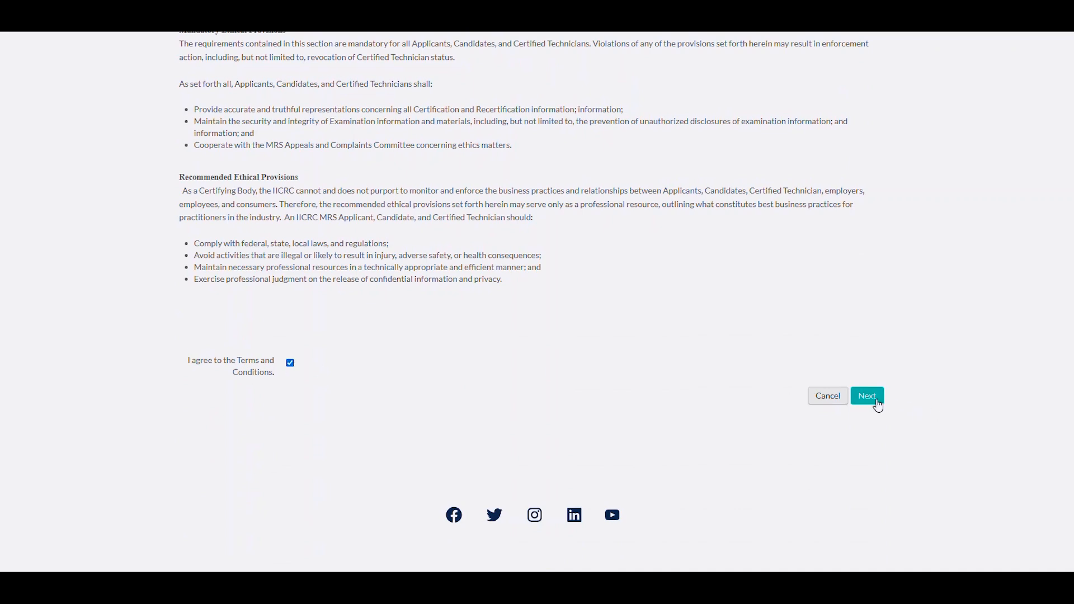
{"action": "left_click", "coordinate": [866, 396]}
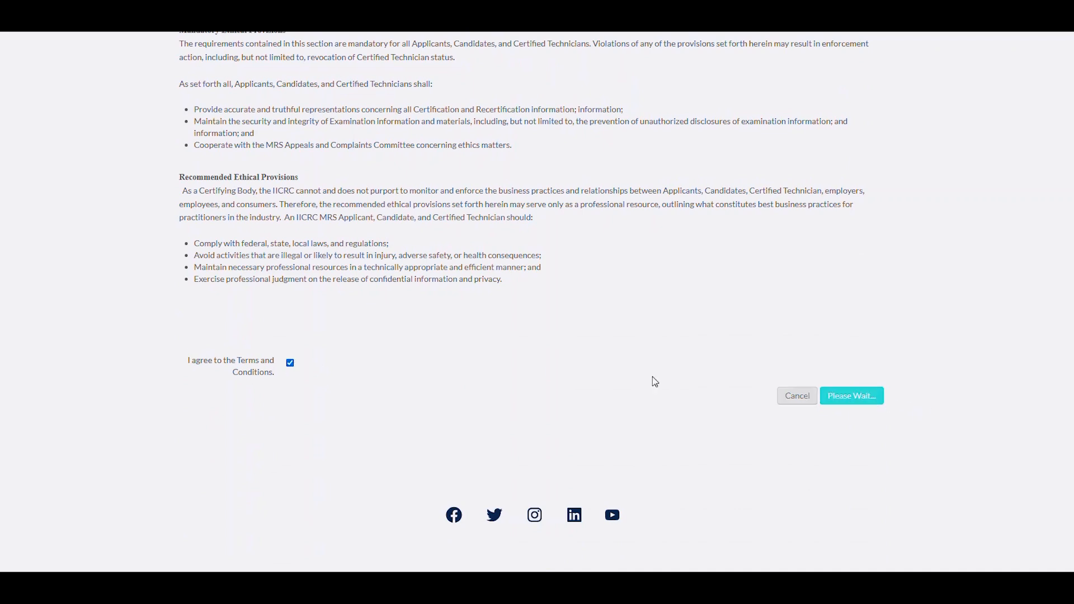
{"action": "left_click", "coordinate": [850, 394]}
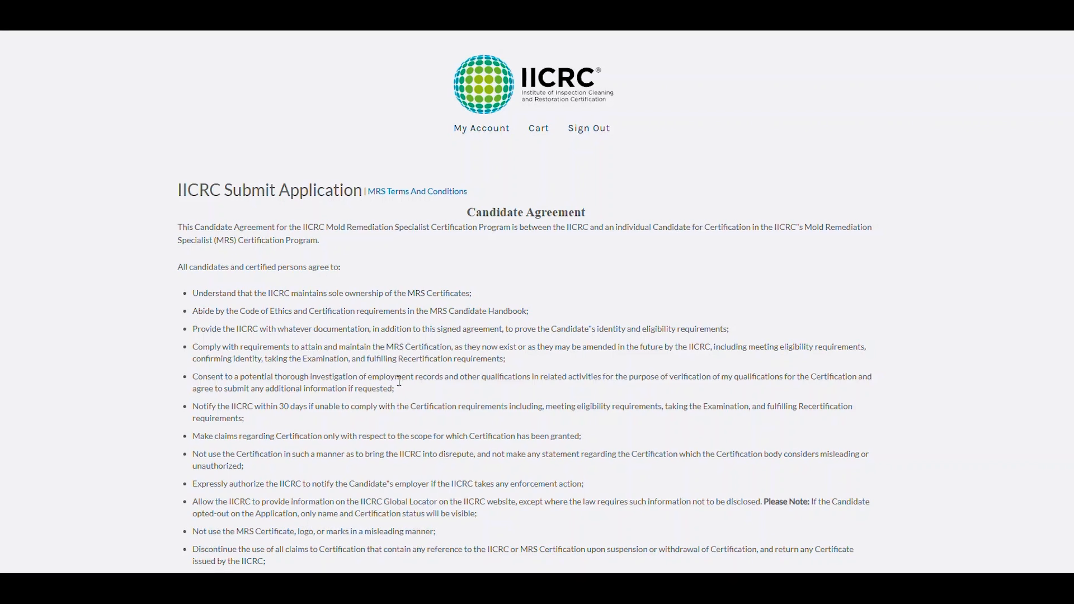
- Submit the accepted Candidate Agreement, reaching the cart with the $150.00 MRS Application Fee
{"action": "scroll", "scroll_direction": "down", "scroll_amount": 3}
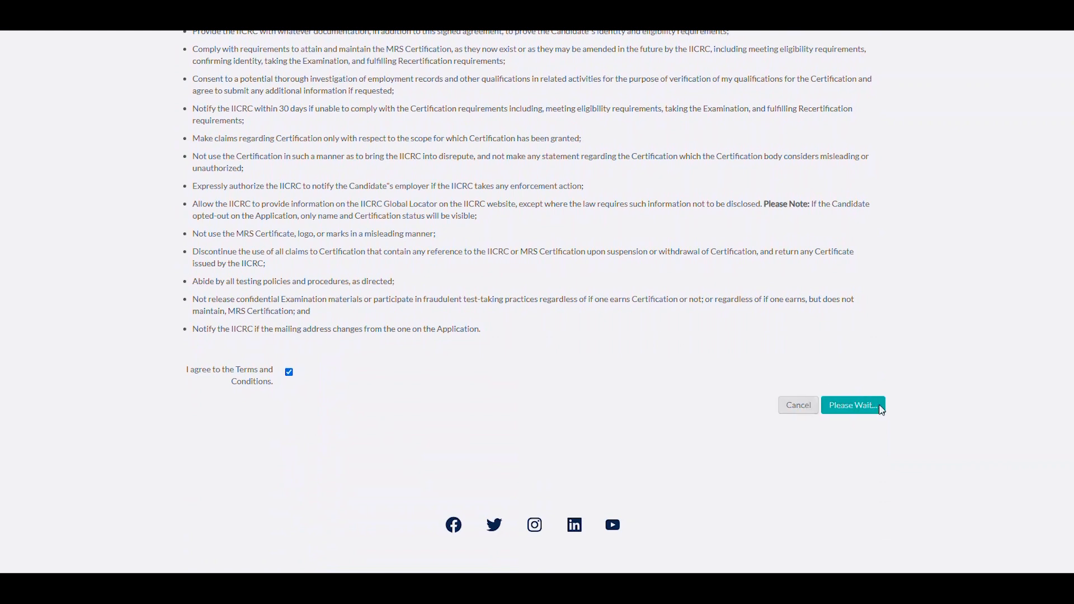
{"action": "left_click", "coordinate": [852, 404]}
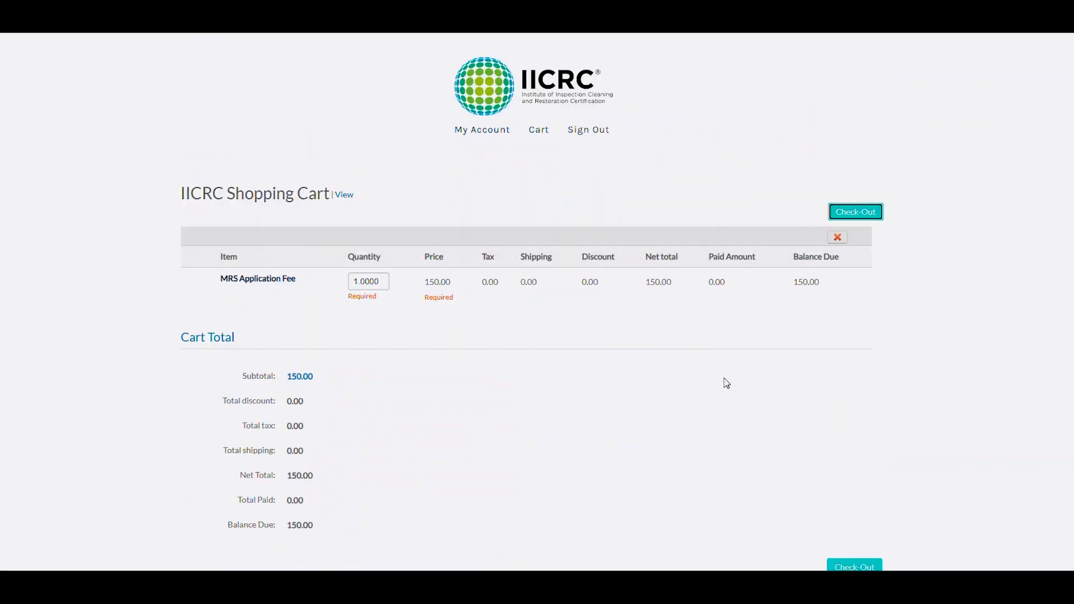
{"action": "mouse_move", "coordinate": [717, 382]}
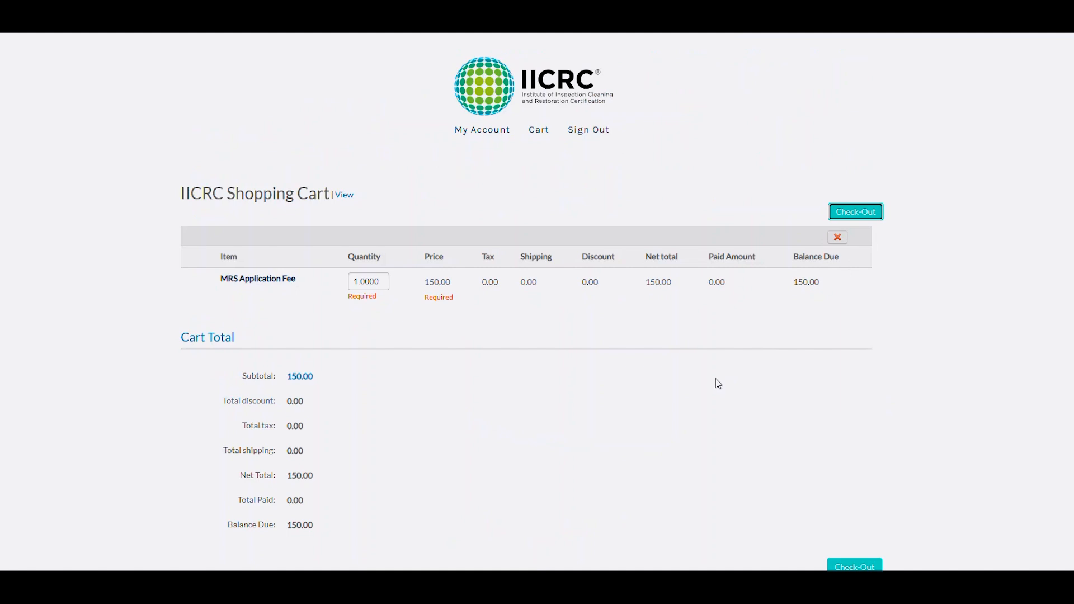
- Check out and submit the card order paying the $150.00 MRS Application Fee
{"action": "left_click", "coordinate": [853, 211]}
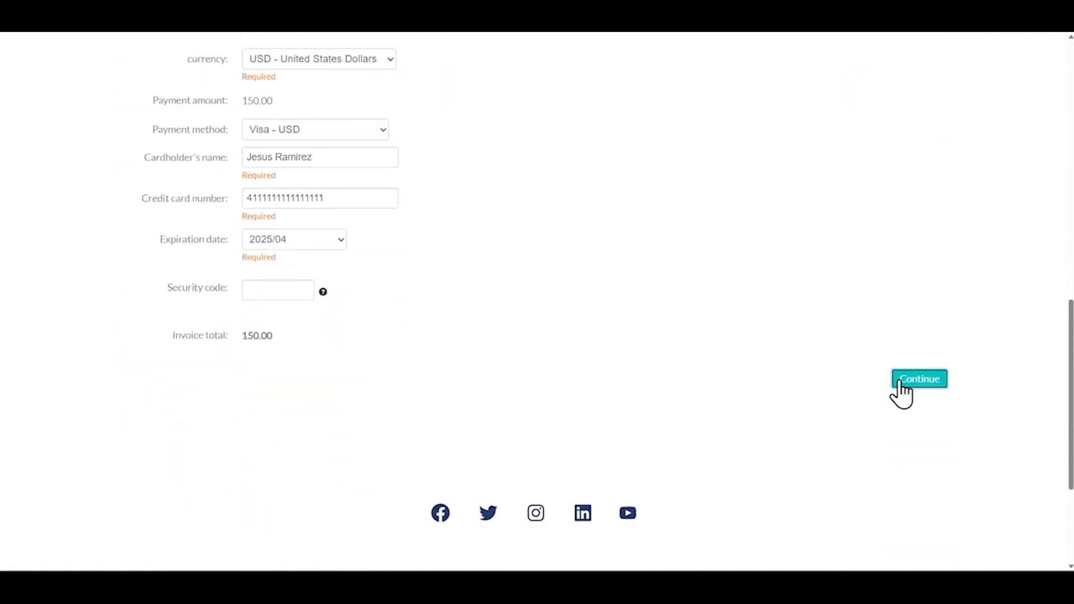
{"action": "left_click", "coordinate": [919, 379]}
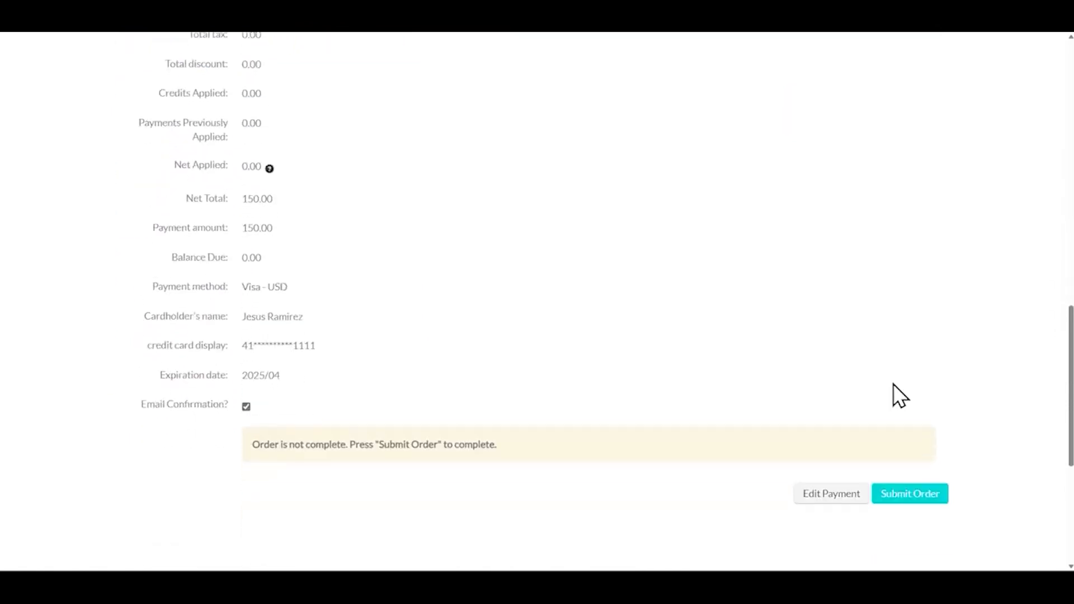
{"action": "left_click", "coordinate": [908, 493]}
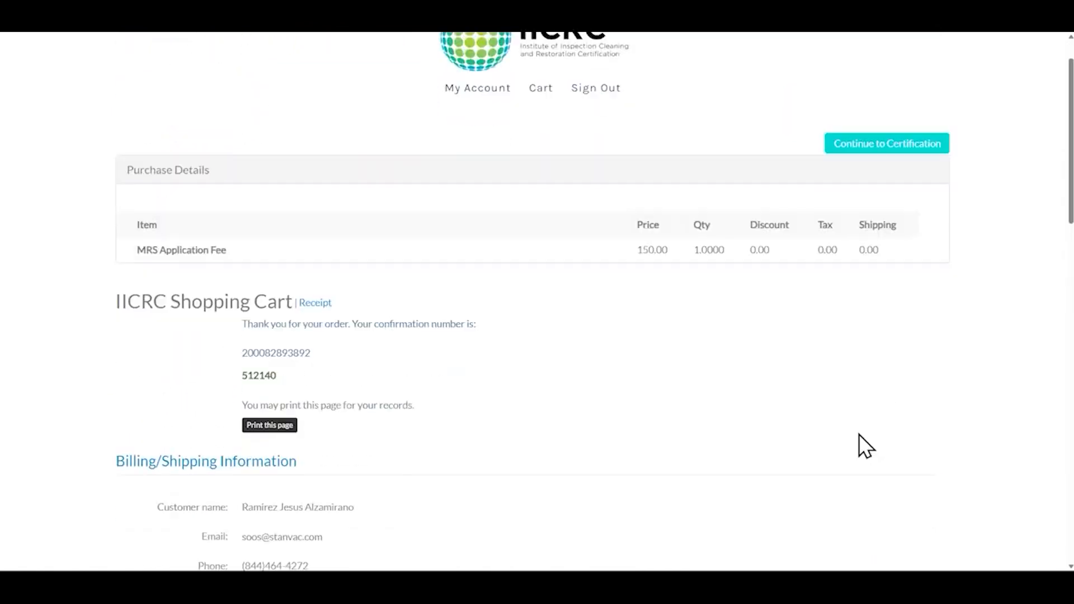